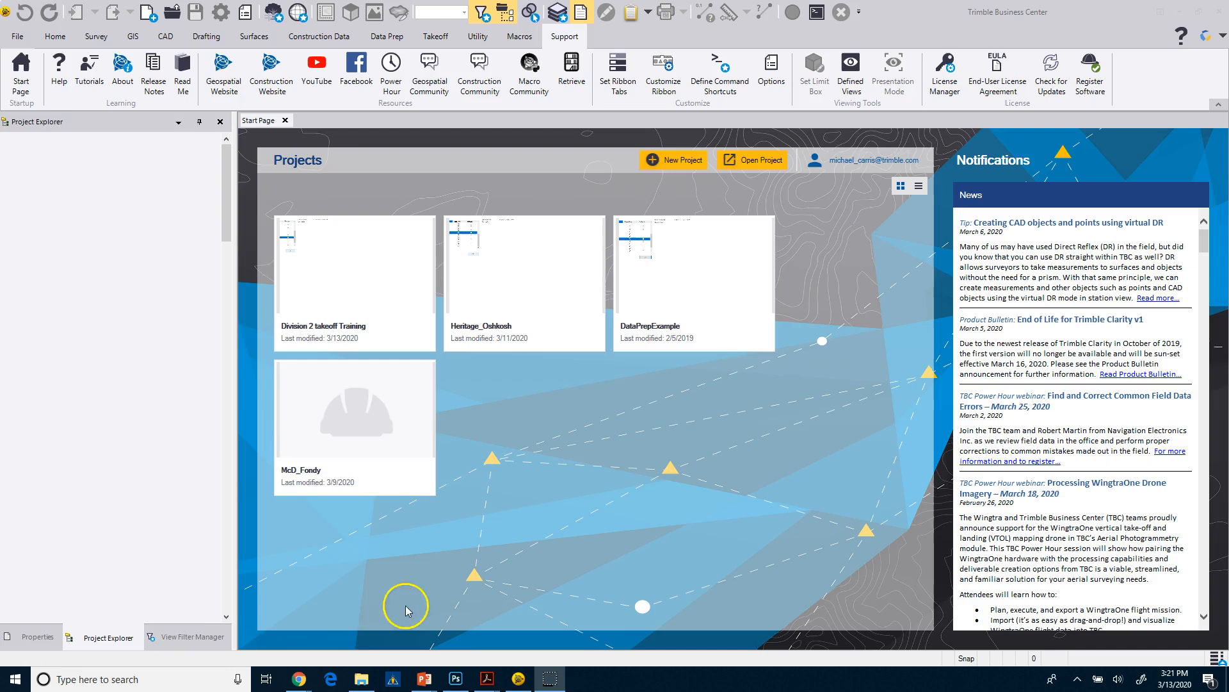
{"action": "mouse_move", "coordinate": [945, 67]}
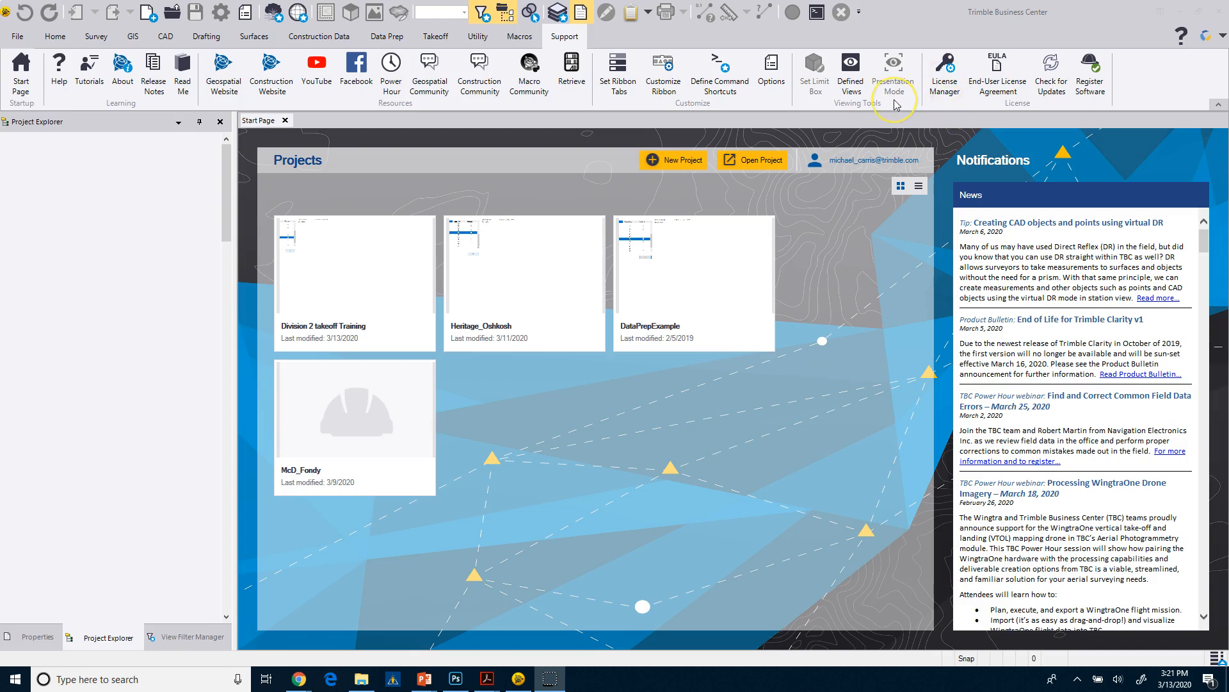
{"action": "mouse_move", "coordinate": [835, 131]}
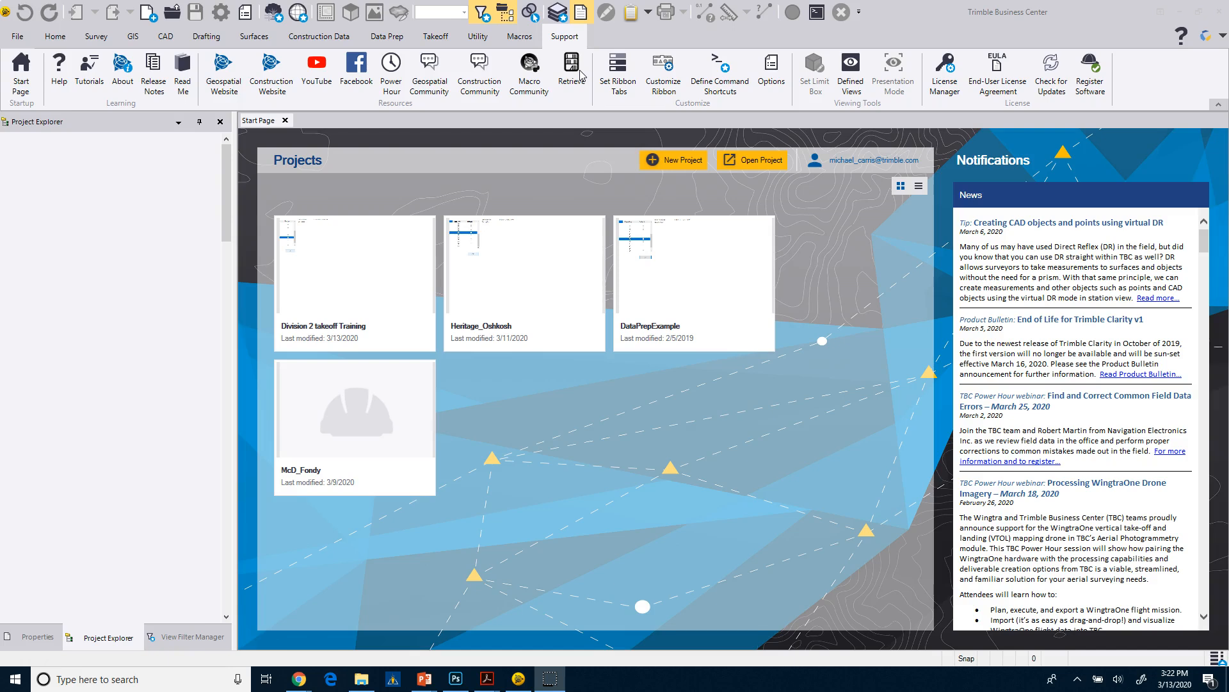
{"action": "mouse_move", "coordinate": [590, 63]}
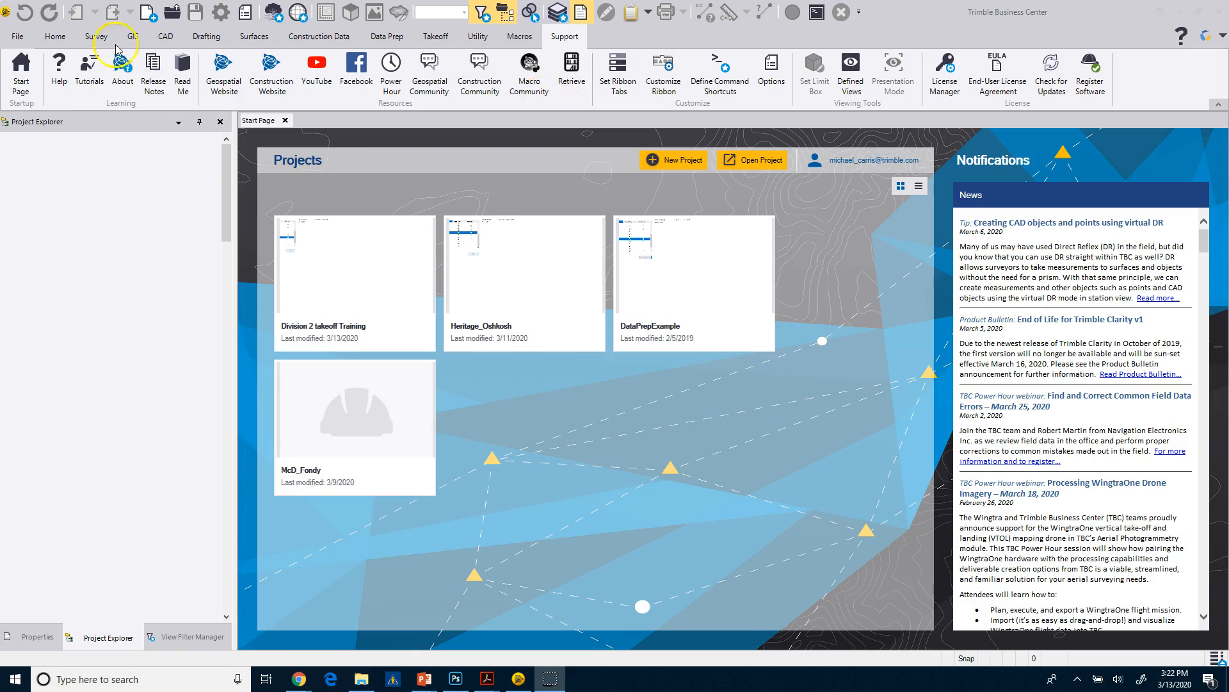
{"action": "mouse_move", "coordinate": [321, 102]}
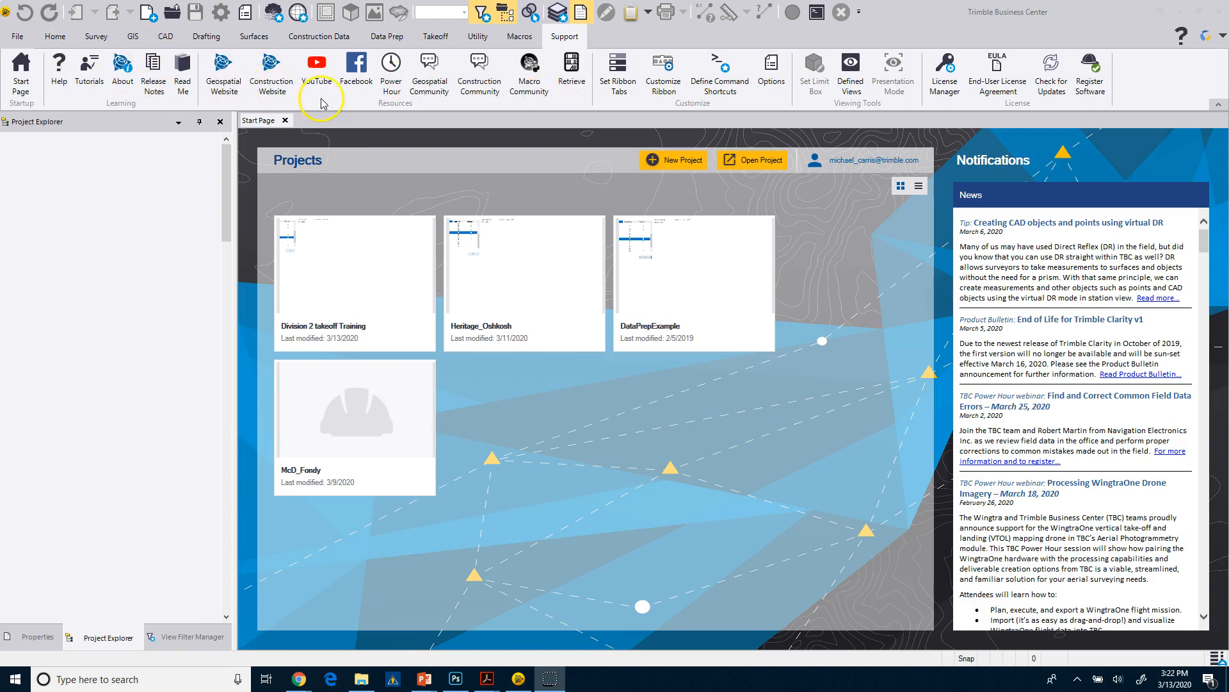
{"action": "mouse_move", "coordinate": [25, 36]}
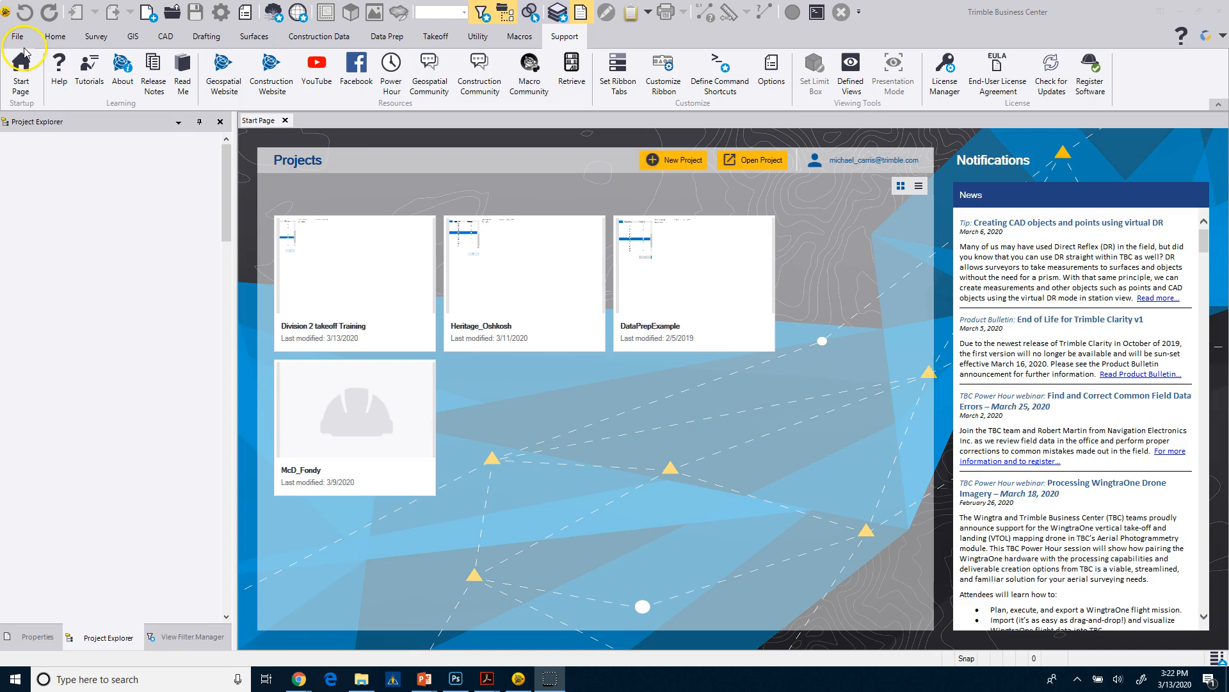
{"action": "mouse_move", "coordinate": [565, 35]}
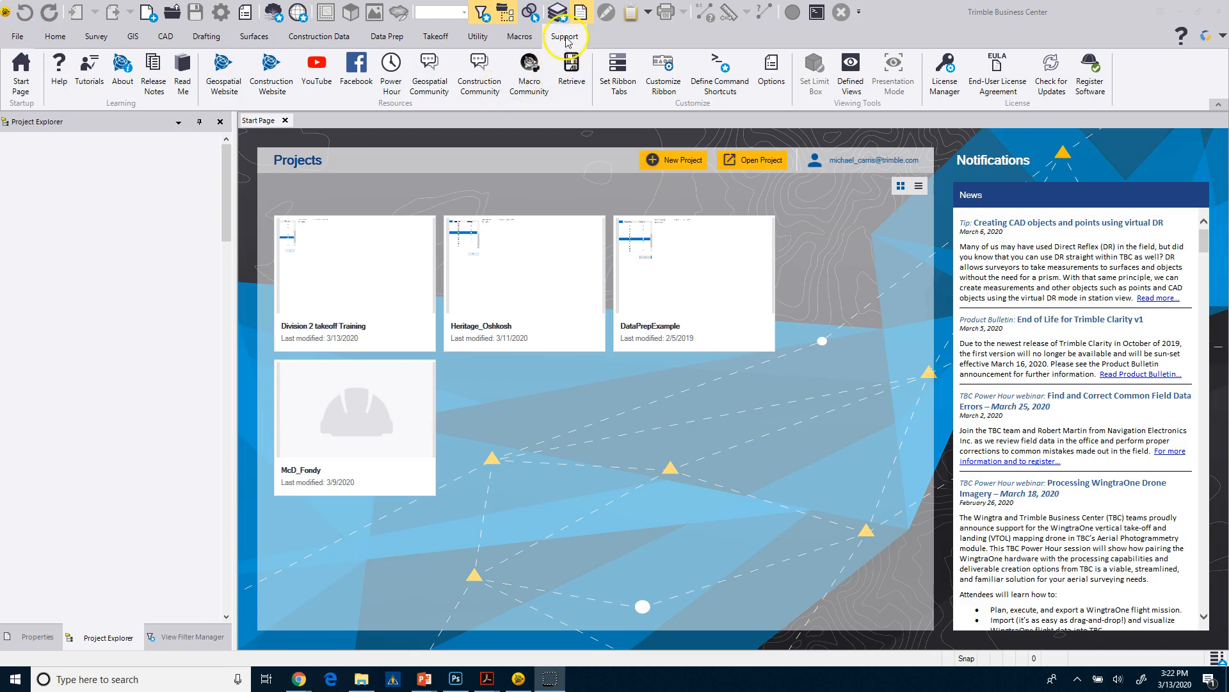
{"action": "mouse_move", "coordinate": [512, 44]}
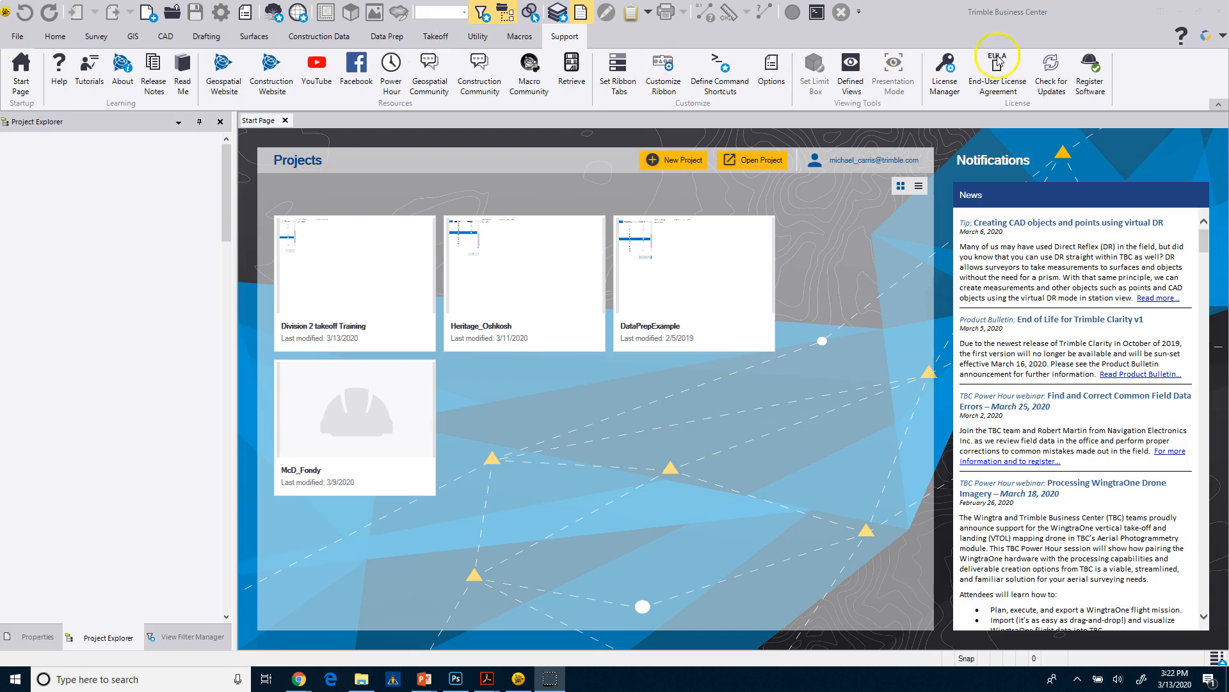
{"action": "mouse_move", "coordinate": [602, 103]}
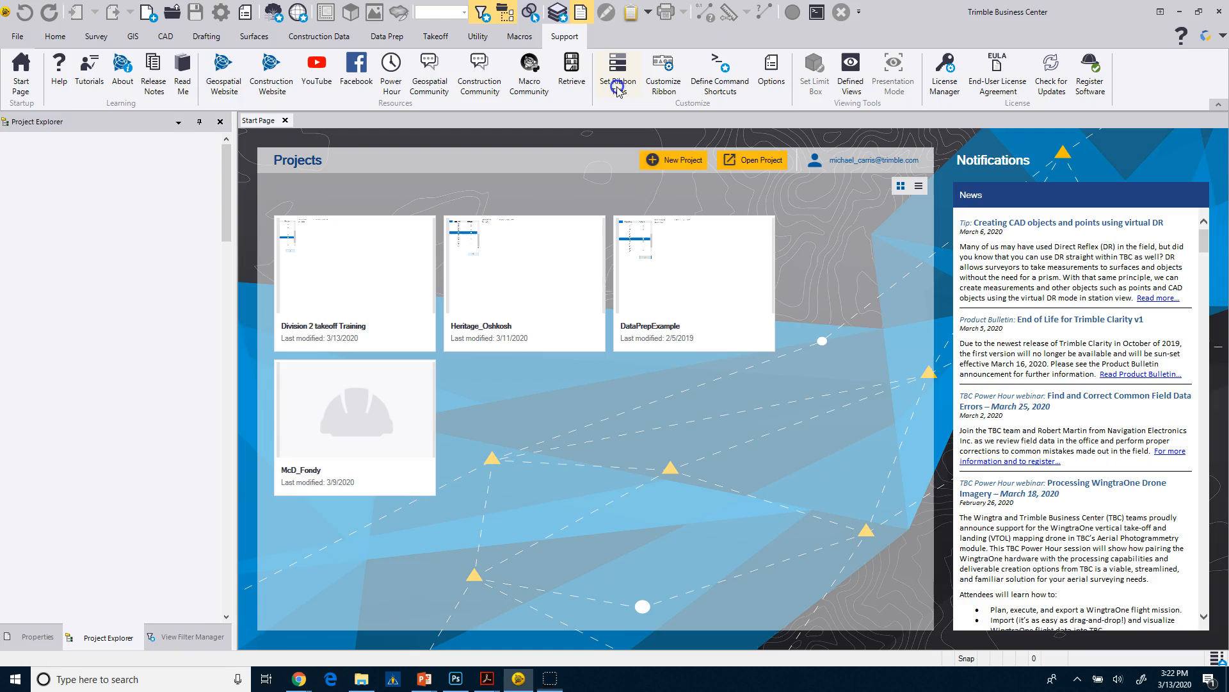
- Uncheck GIS in Set Ribbon Tabs and confirm so the tab no longer shows
{"action": "left_click", "coordinate": [617, 67]}
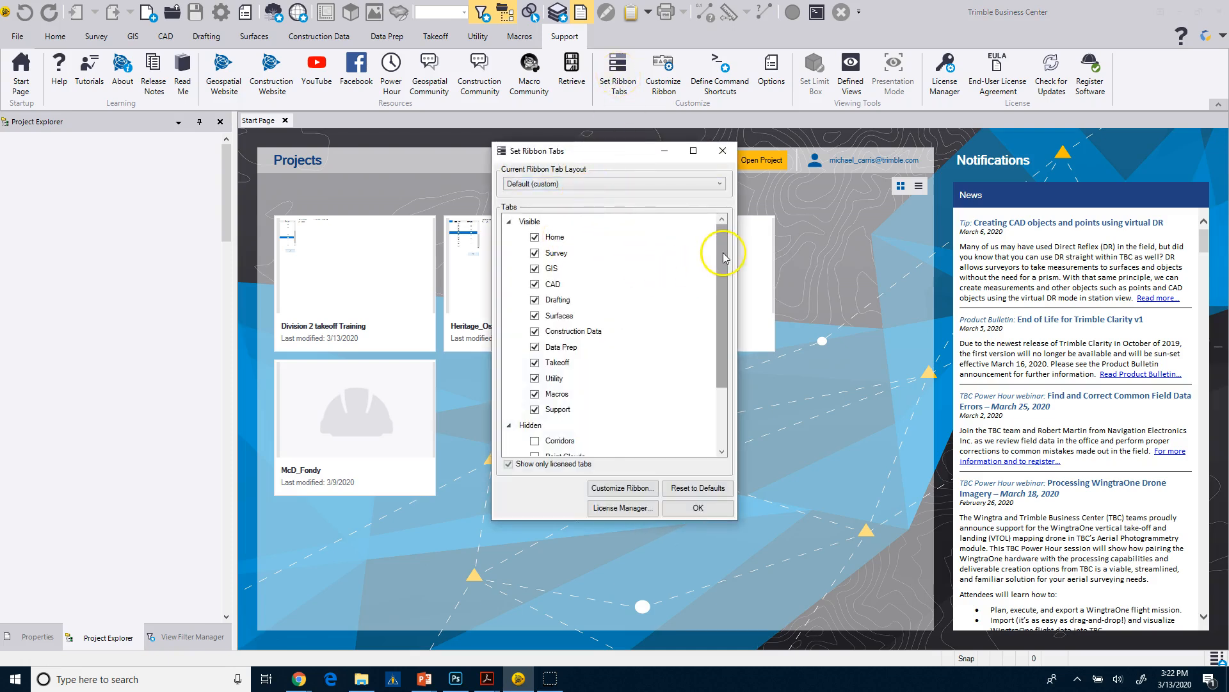
{"action": "scroll", "scroll_direction": "down", "scroll_amount": 3}
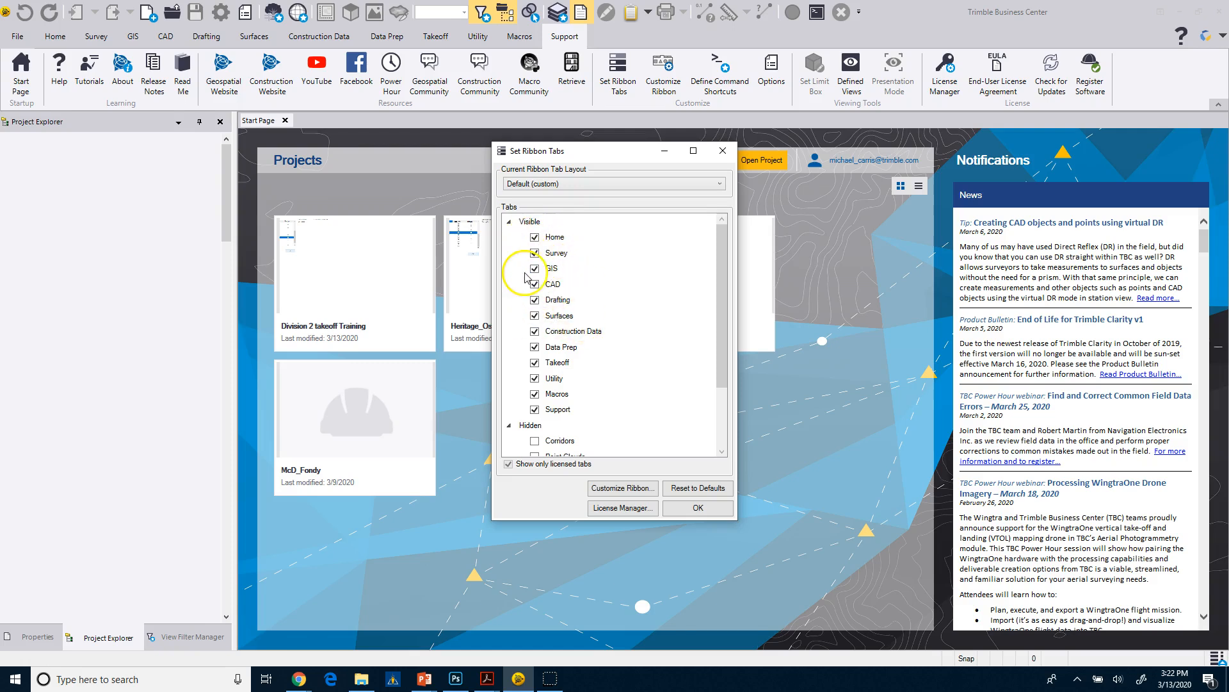
{"action": "left_click", "coordinate": [535, 269]}
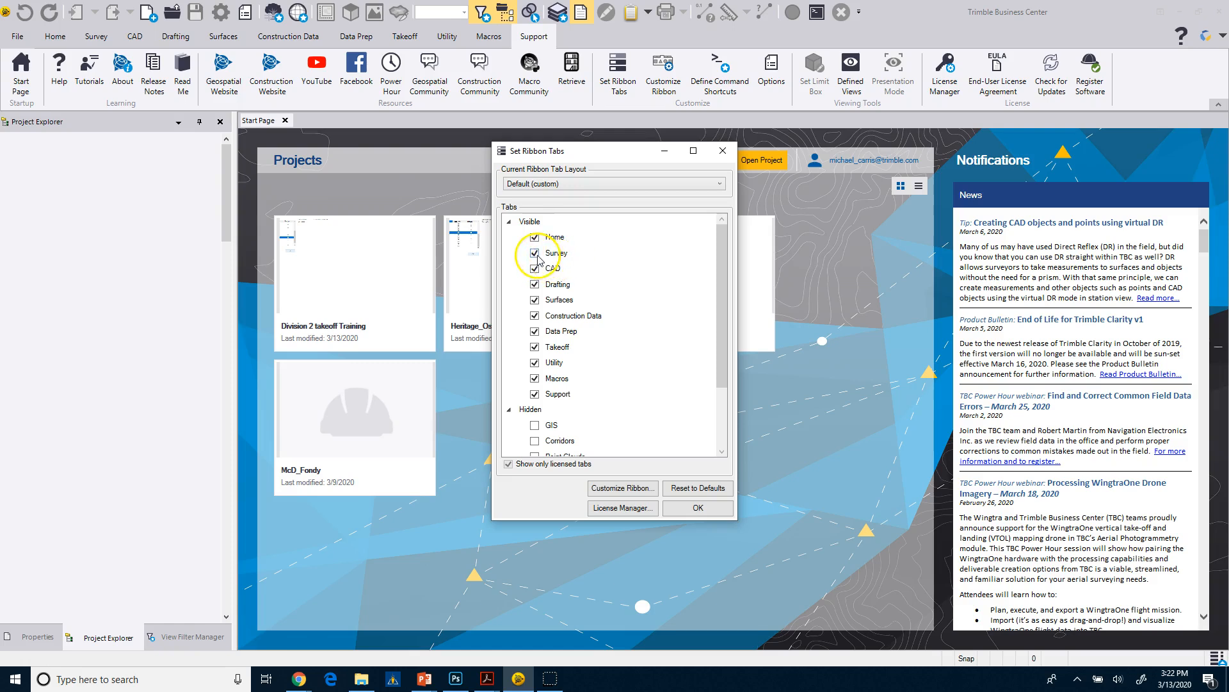
{"action": "left_click", "coordinate": [534, 252]}
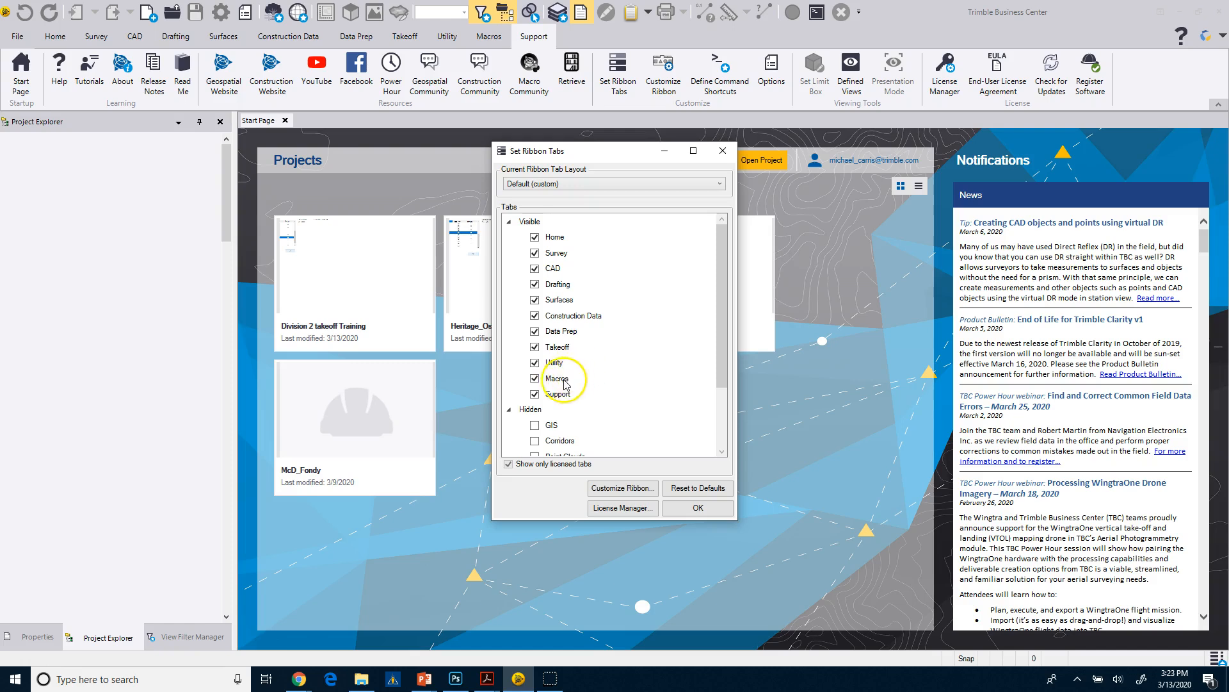
{"action": "mouse_move", "coordinate": [580, 393]}
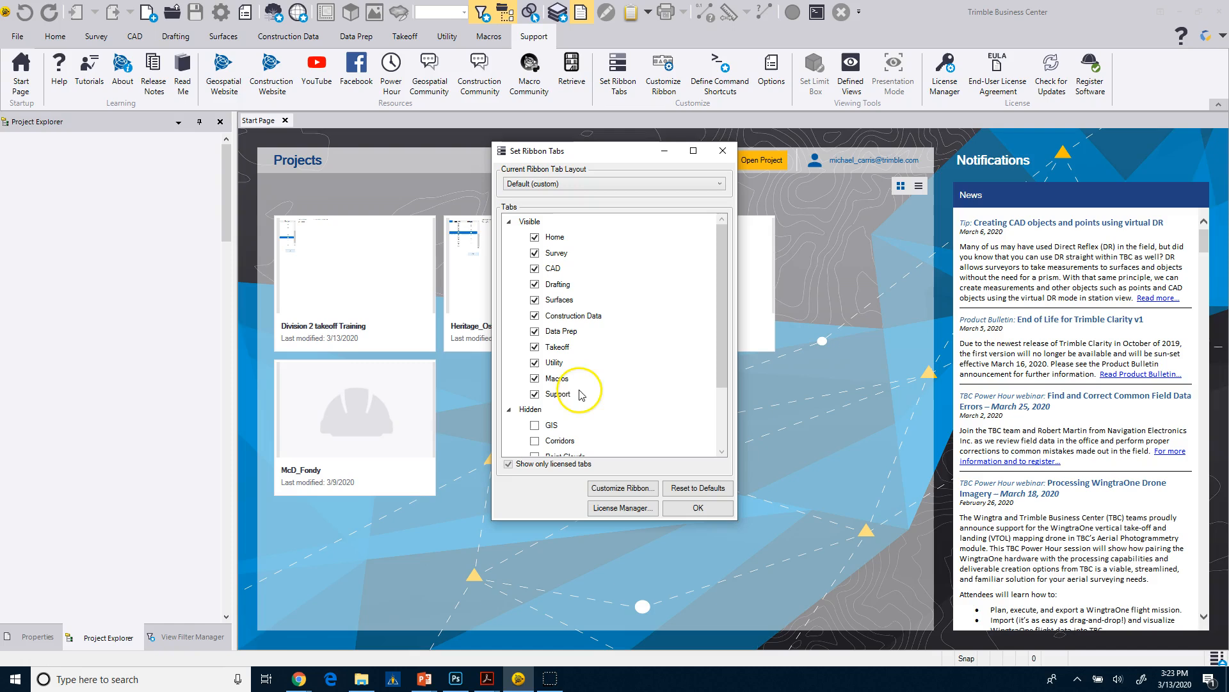
{"action": "mouse_move", "coordinate": [712, 325]}
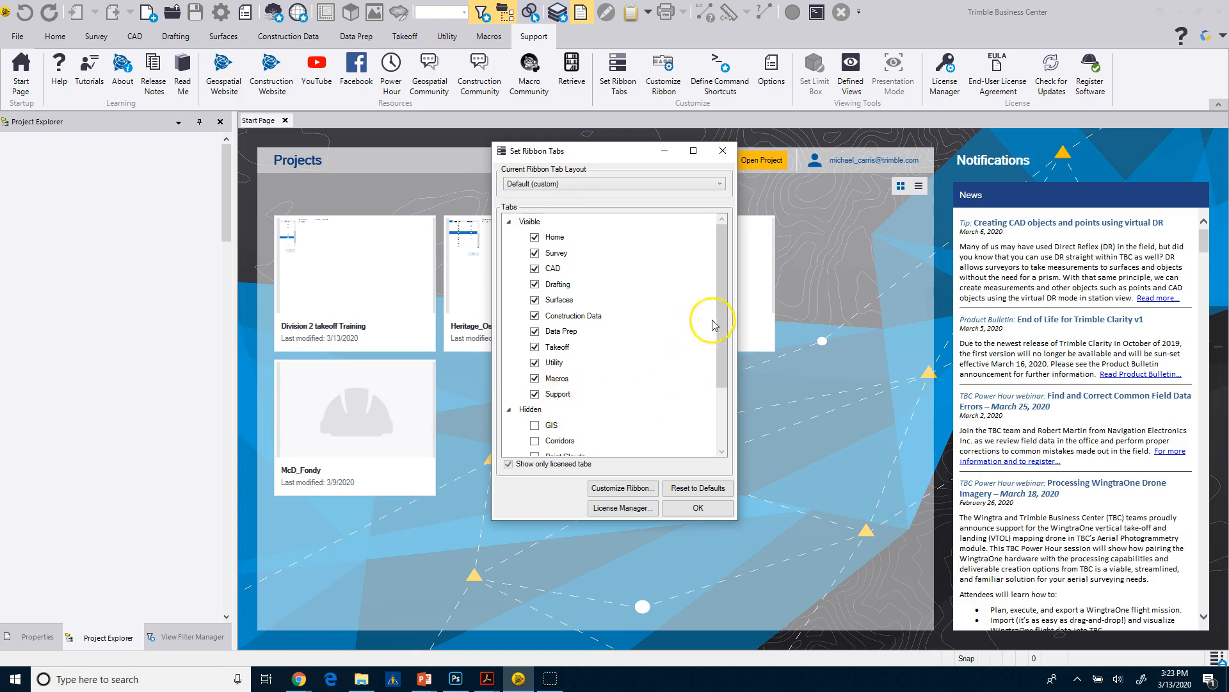
{"action": "scroll", "scroll_direction": "down", "scroll_amount": 3}
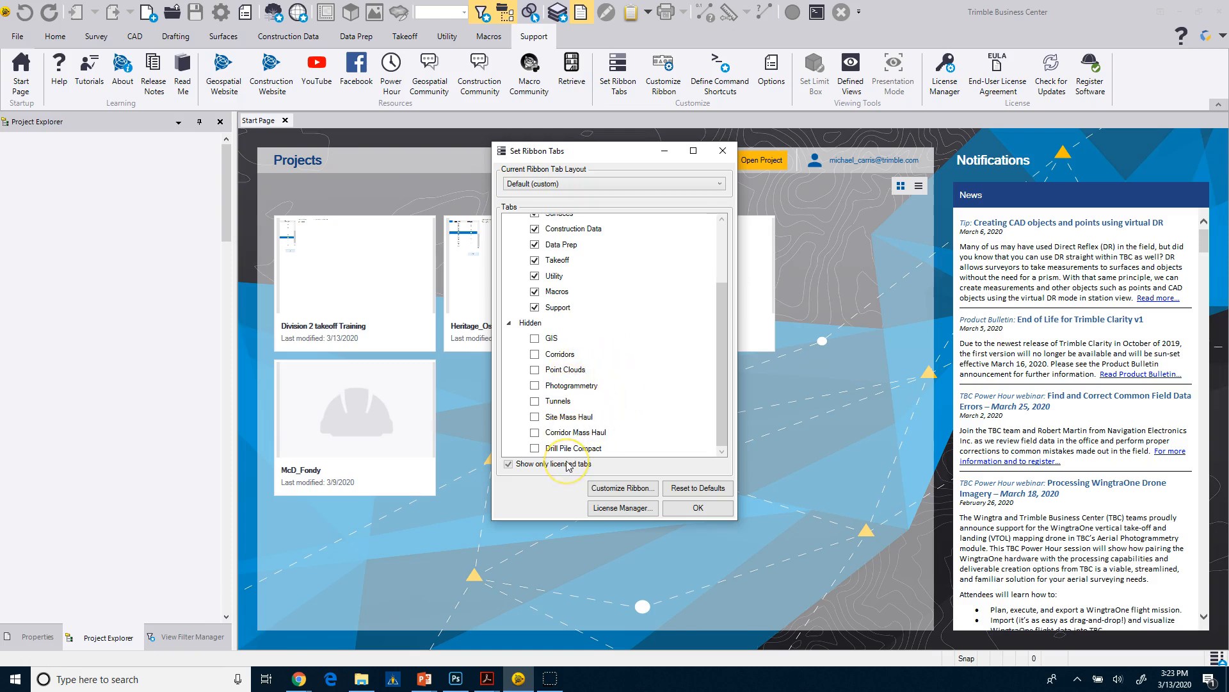
{"action": "mouse_move", "coordinate": [678, 105]}
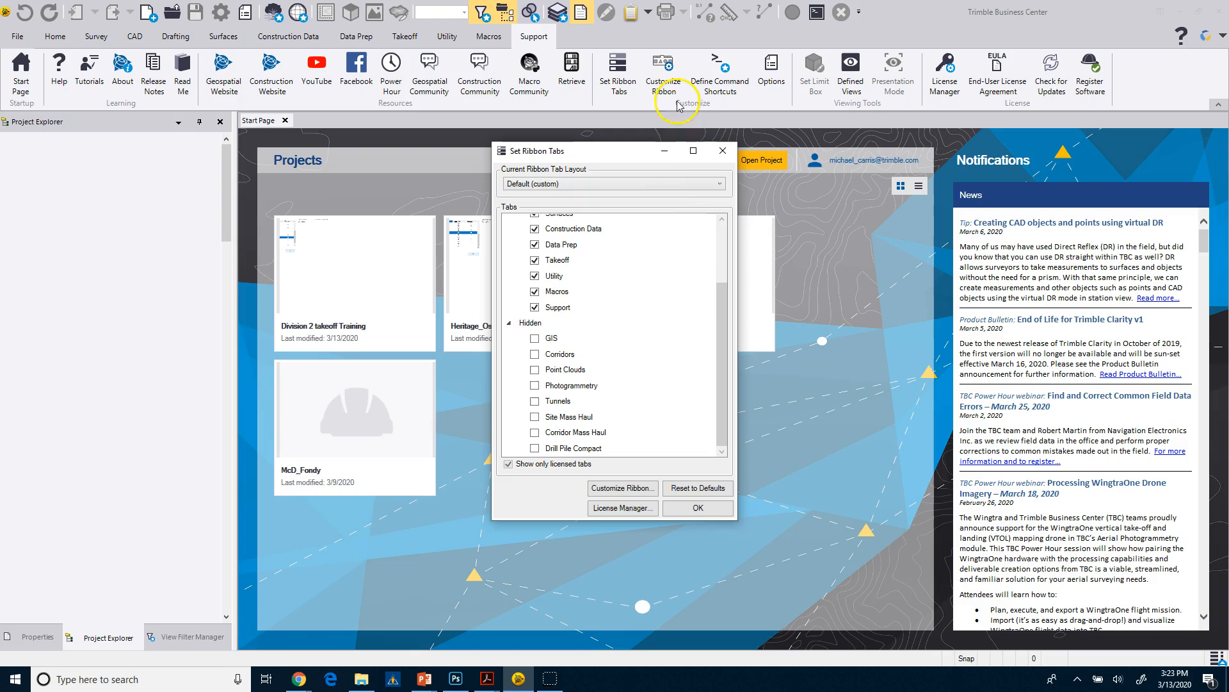
{"action": "left_click", "coordinate": [698, 507]}
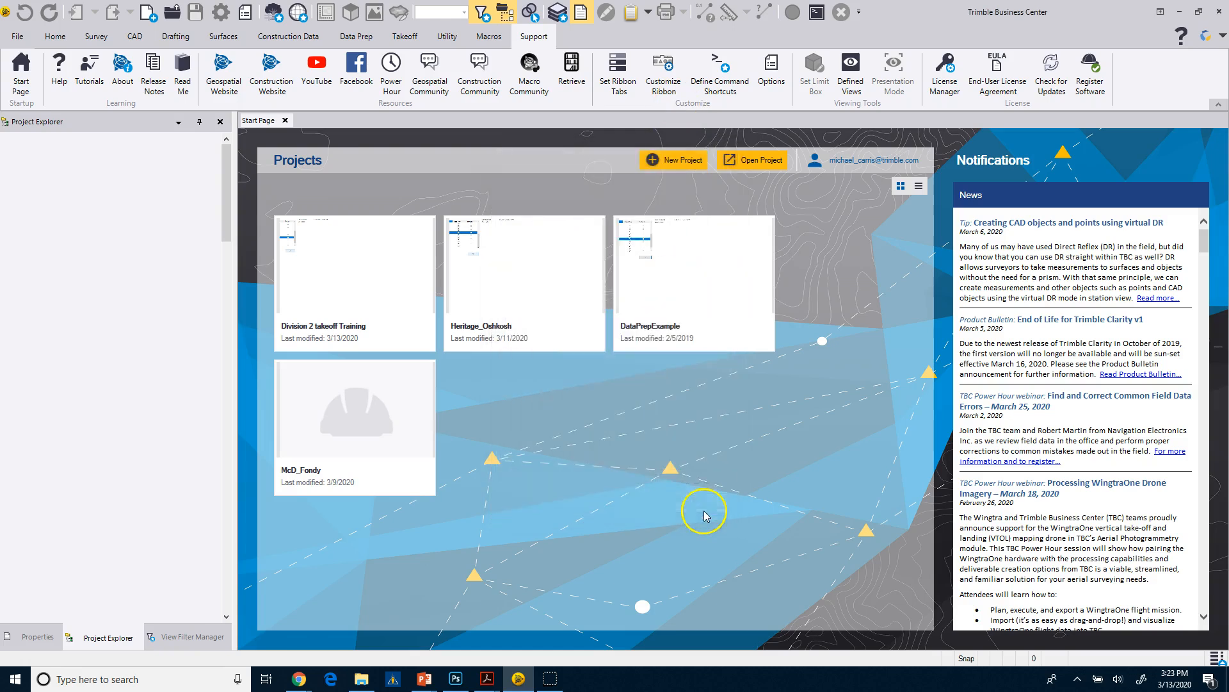
{"action": "mouse_move", "coordinate": [12, 23]}
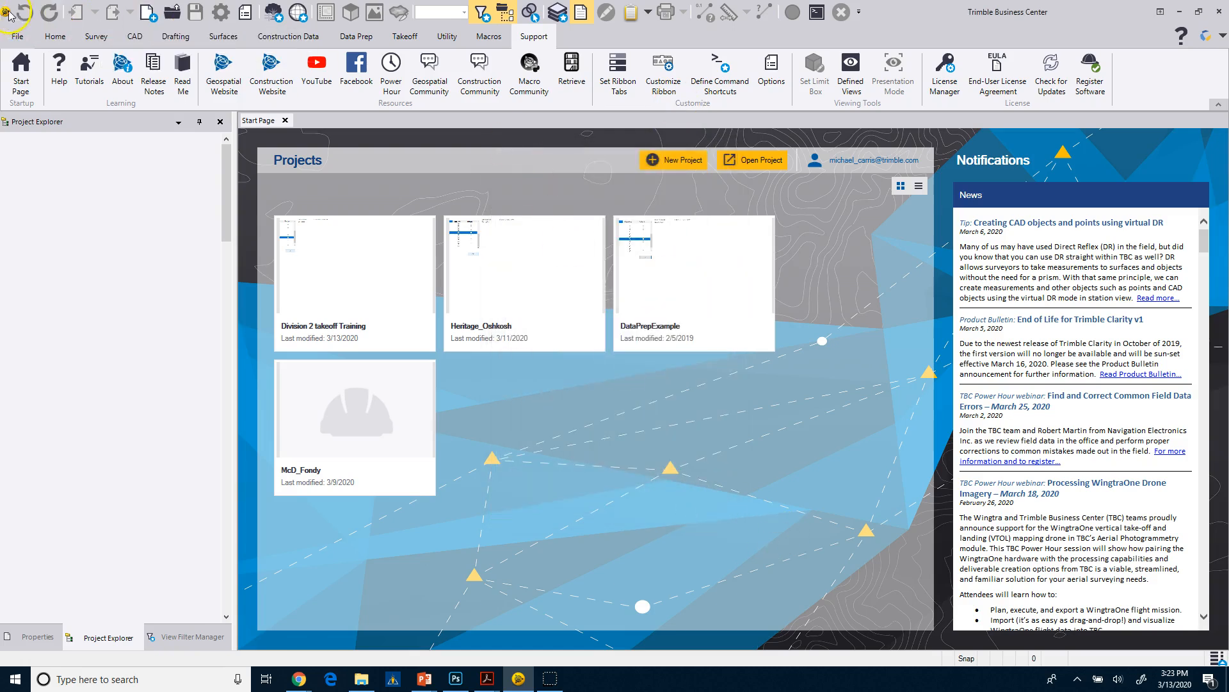
{"action": "mouse_move", "coordinate": [860, 11]}
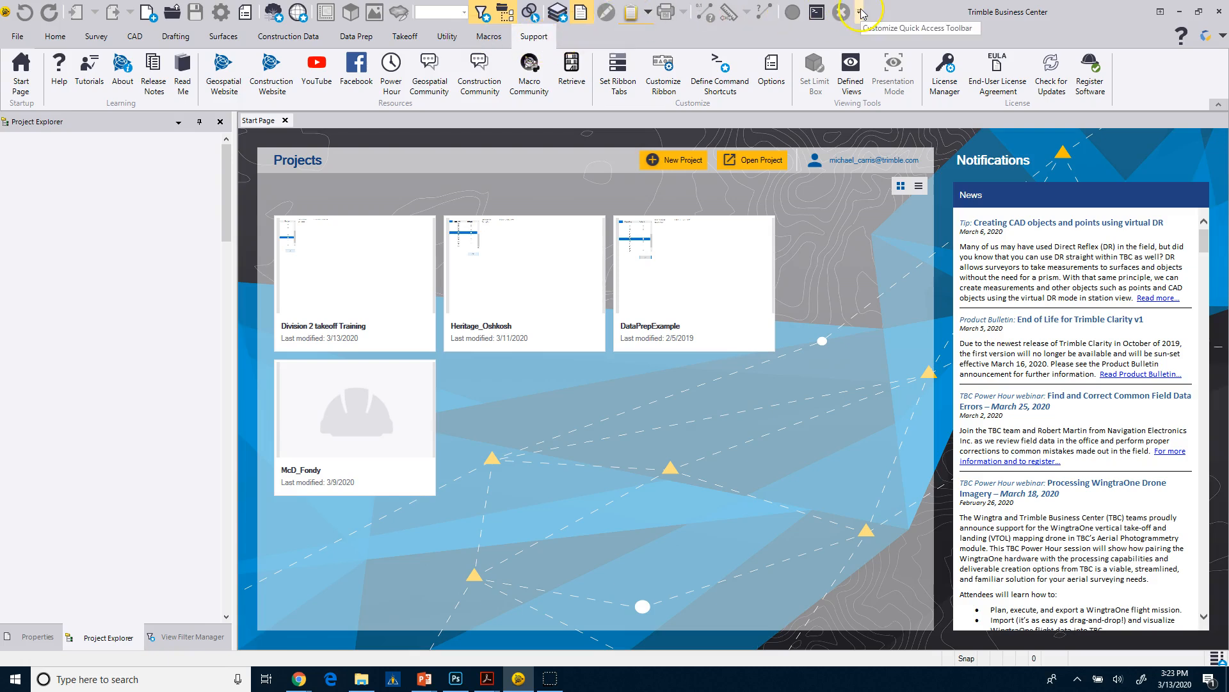
{"action": "mouse_move", "coordinate": [323, 15]}
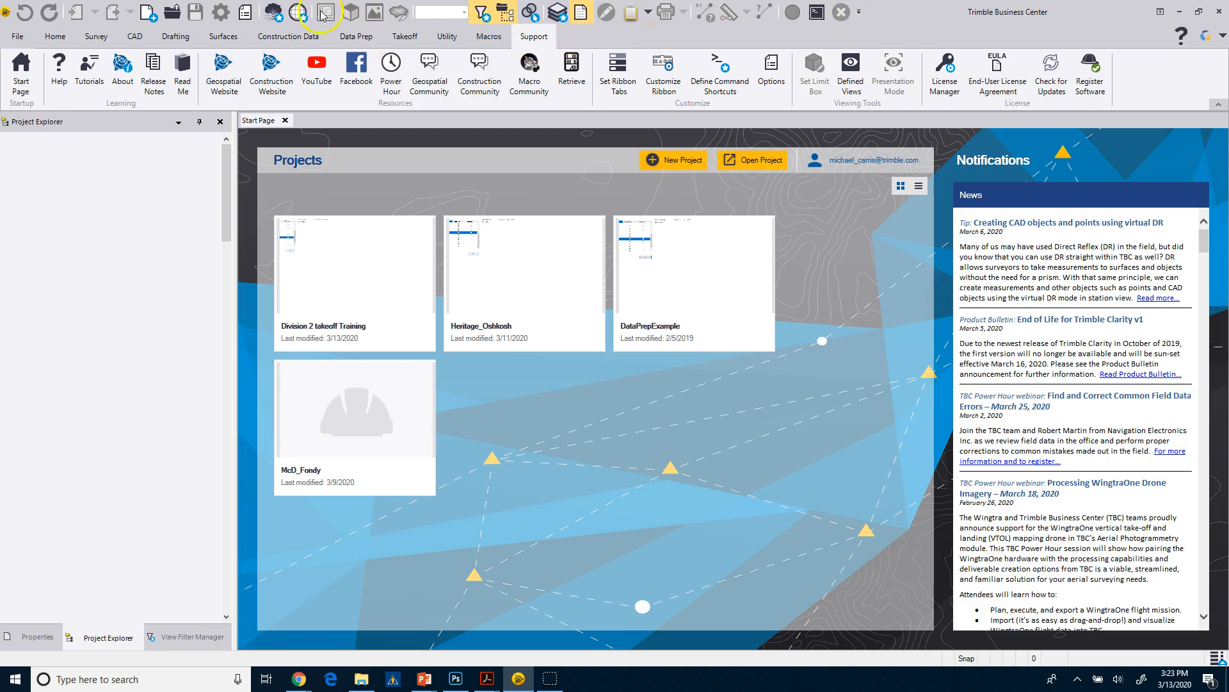
{"action": "mouse_move", "coordinate": [755, 97]}
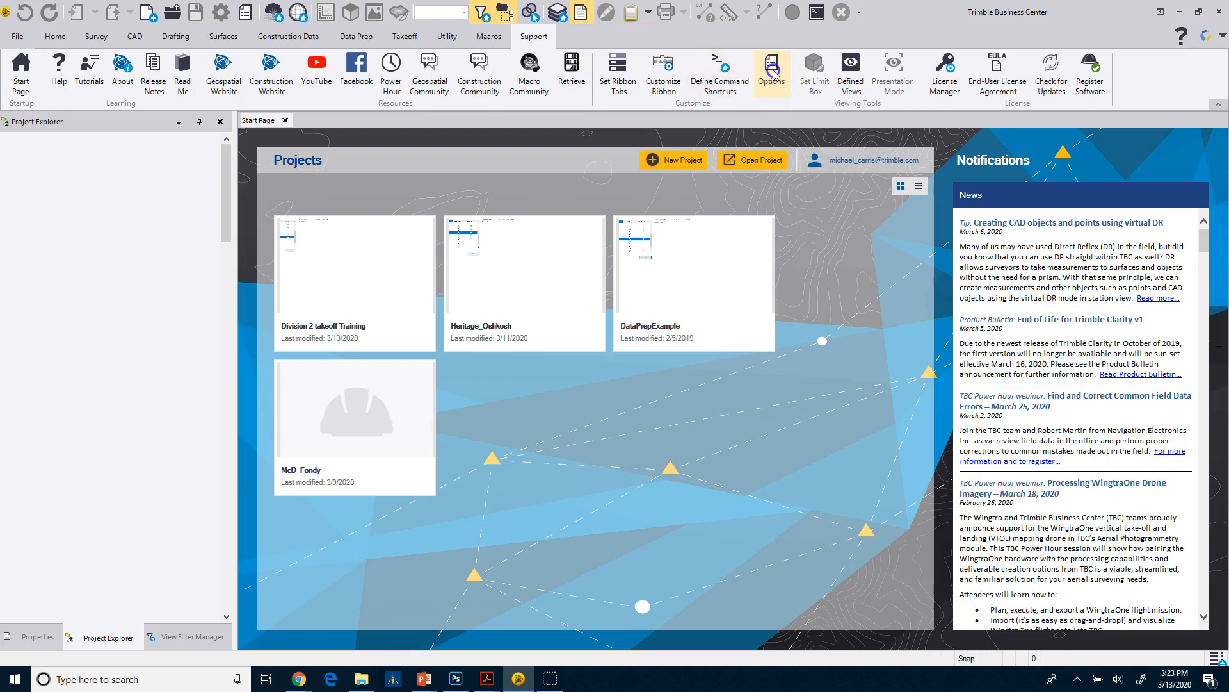
- Confirm 'Use large icons for Quick Access toolbar' stays checked in Options > General > Display
{"action": "left_click", "coordinate": [771, 66]}
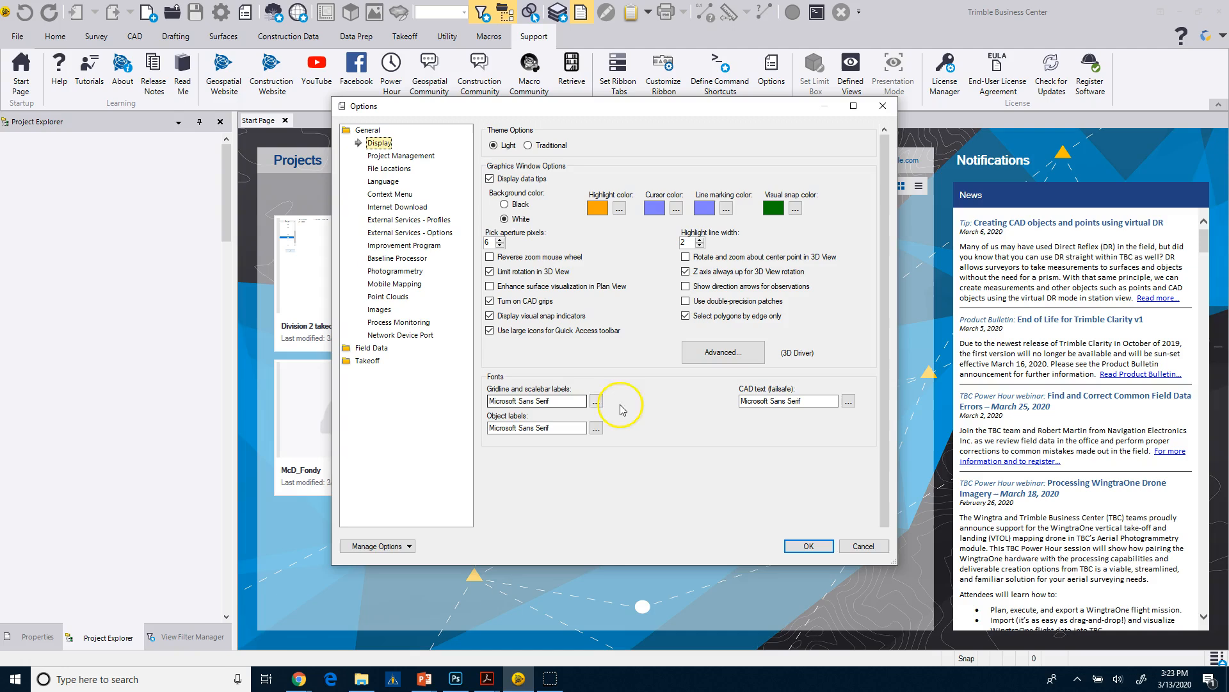
{"action": "mouse_move", "coordinate": [546, 187]}
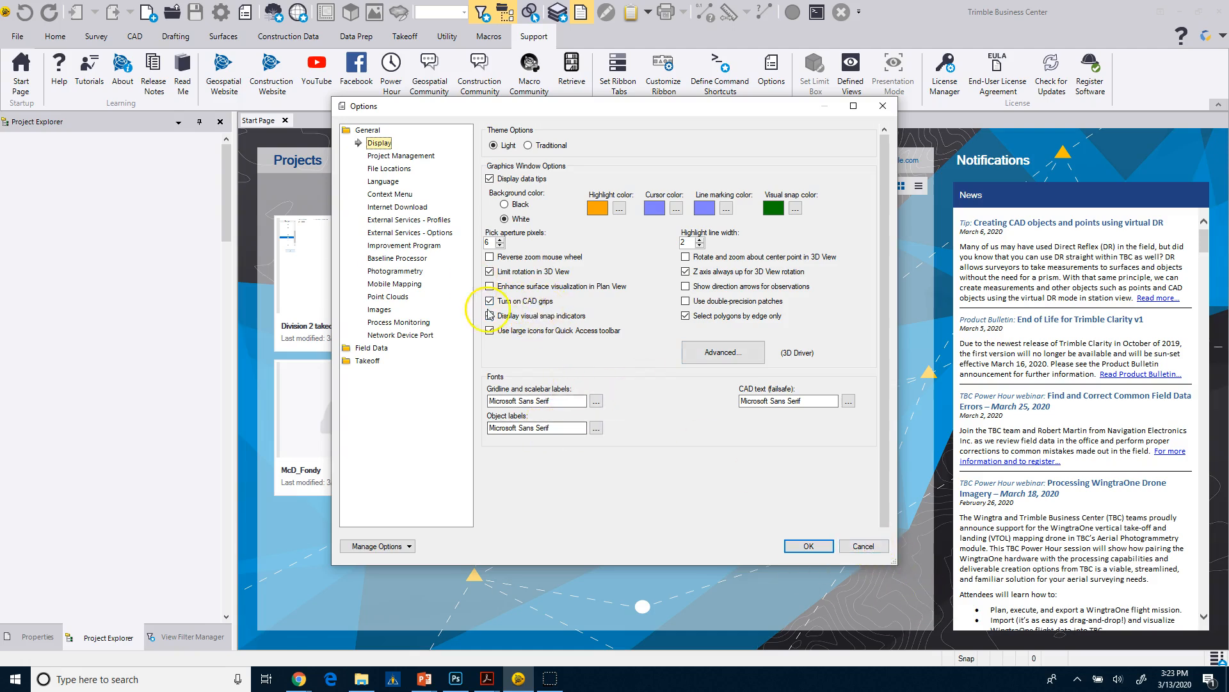
{"action": "left_click", "coordinate": [489, 301]}
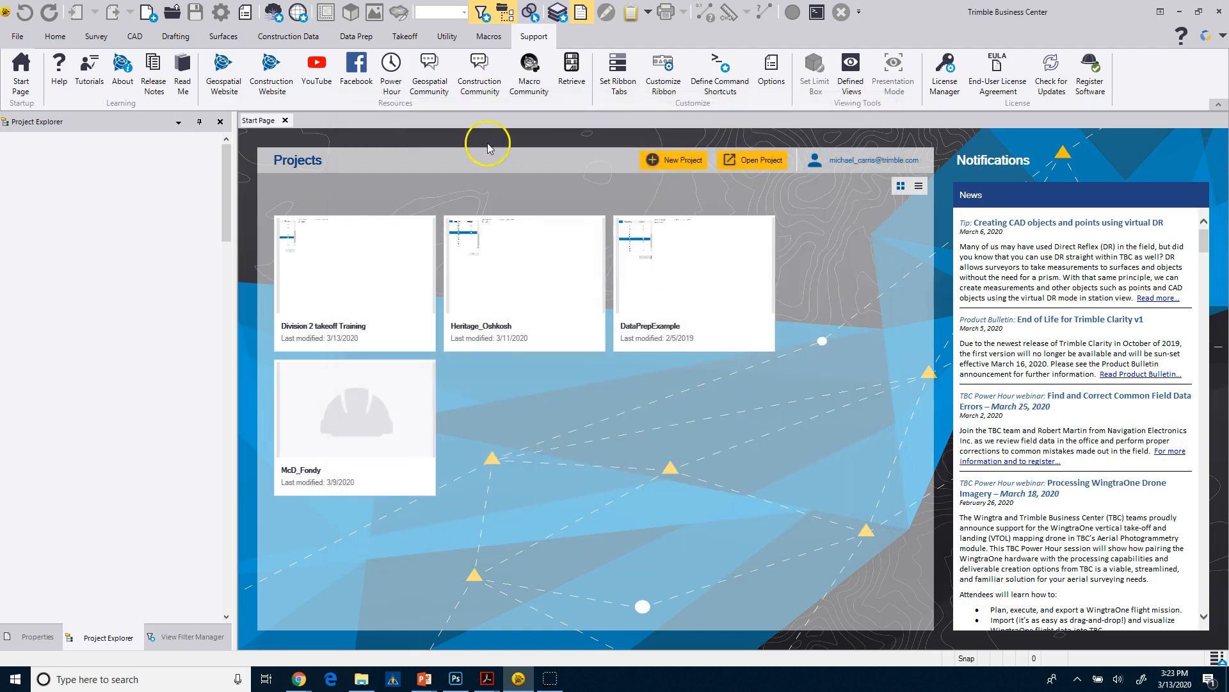
{"action": "mouse_move", "coordinate": [782, 16]}
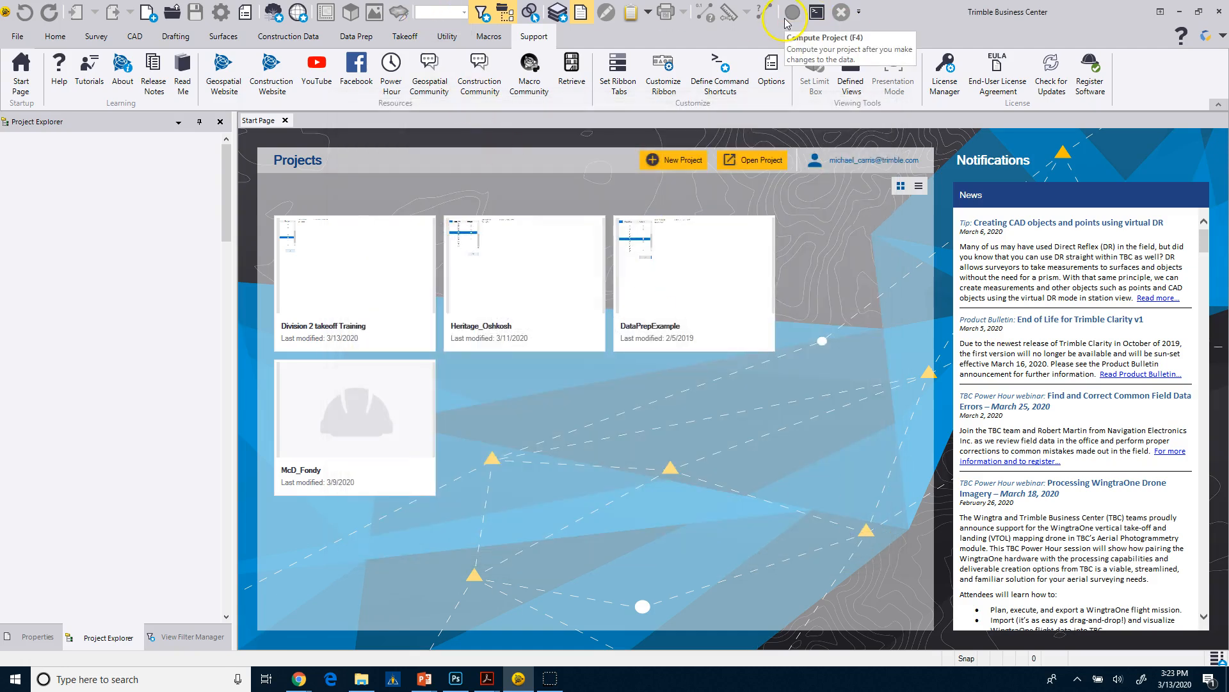
{"action": "mouse_move", "coordinate": [22, 36]}
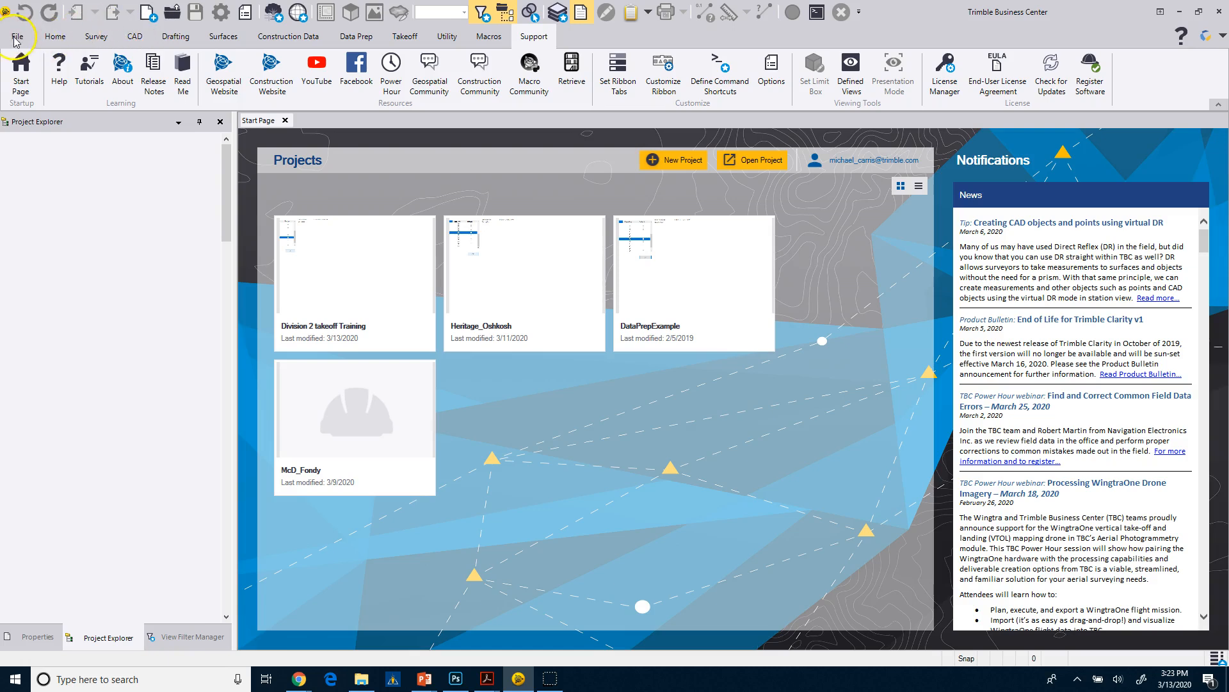
{"action": "mouse_move", "coordinate": [24, 32]}
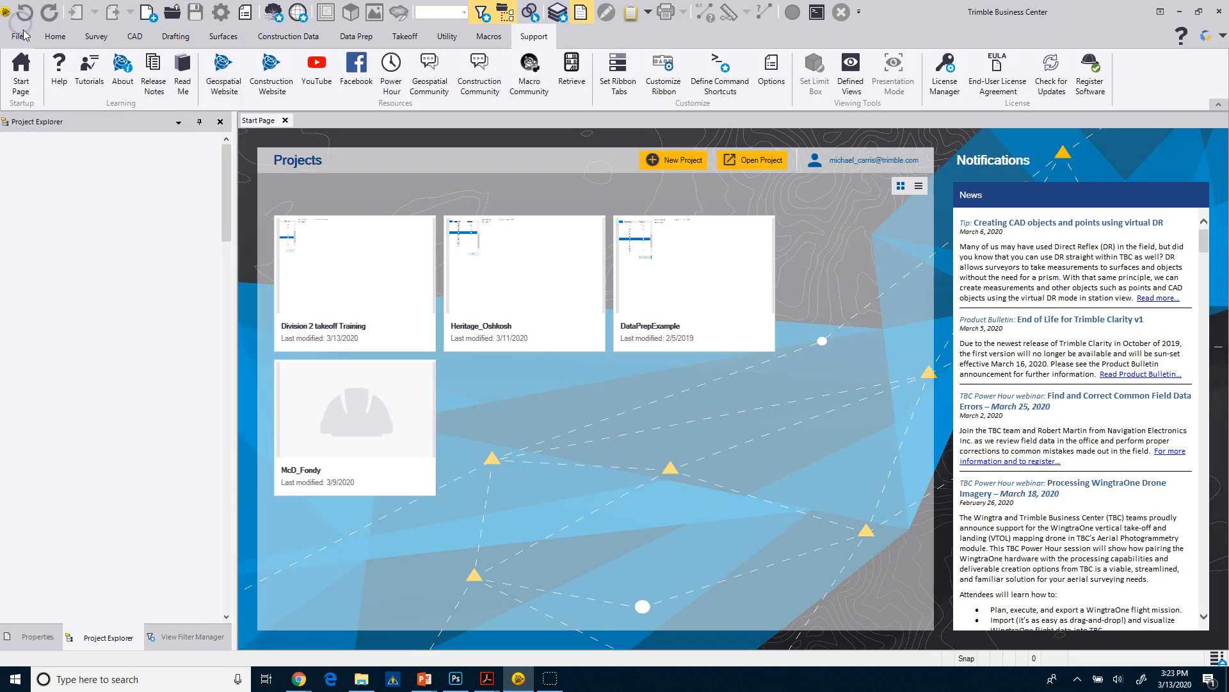
- Review the Home, Survey and CAD ribbon tabs in turn, ending on Takeoff
{"action": "left_click", "coordinate": [54, 36]}
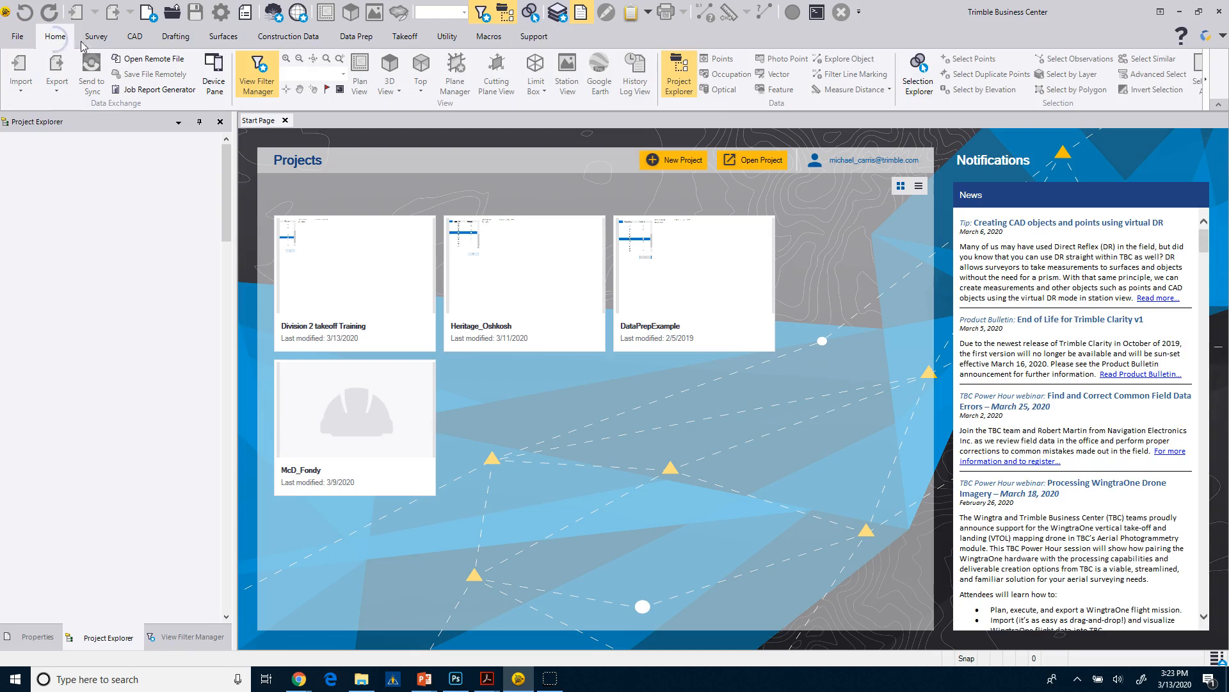
{"action": "left_click", "coordinate": [95, 36]}
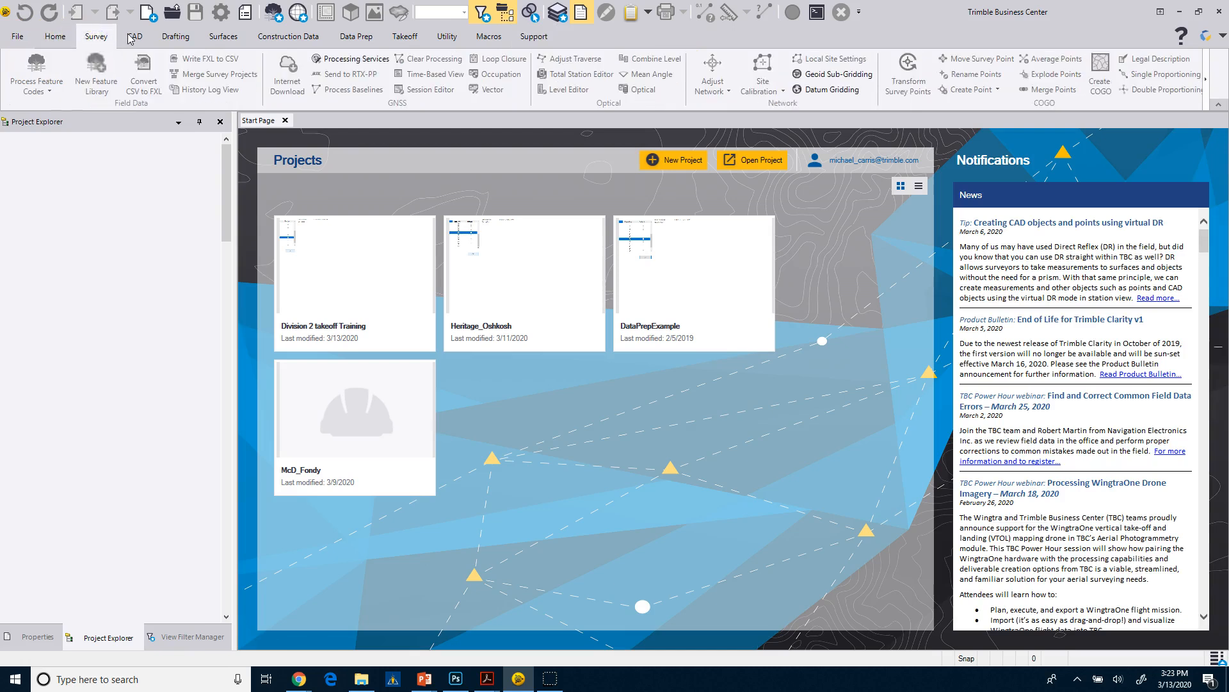
{"action": "left_click", "coordinate": [134, 36]}
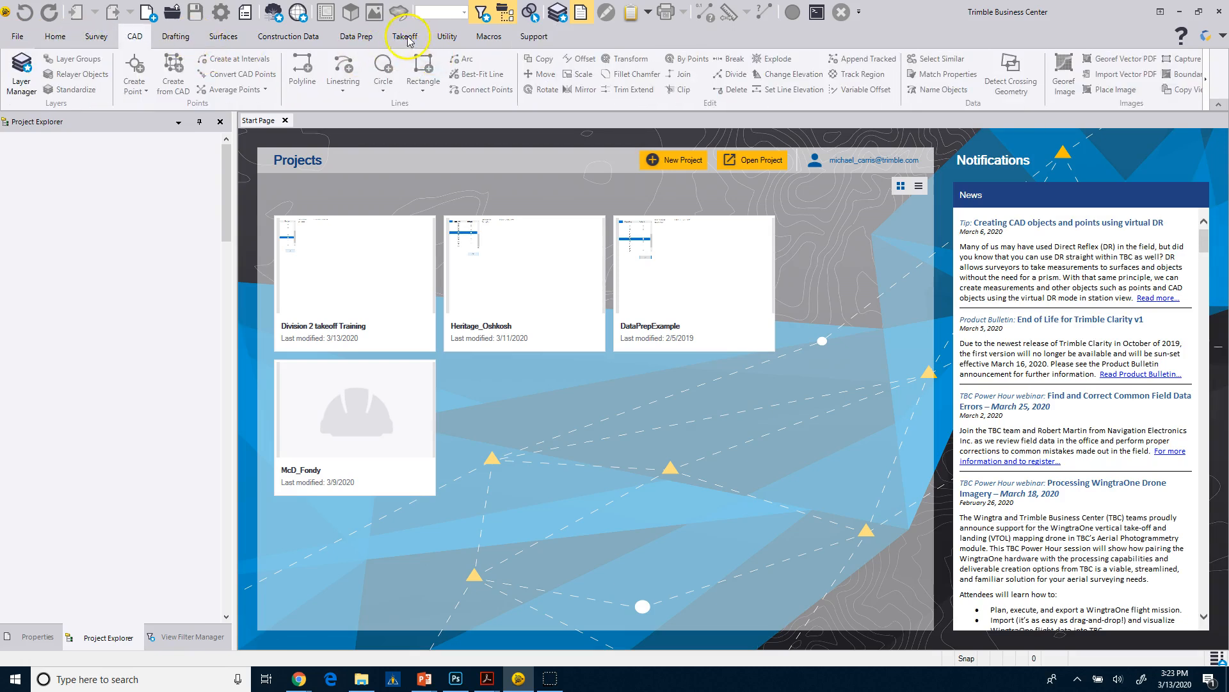
{"action": "left_click", "coordinate": [404, 36]}
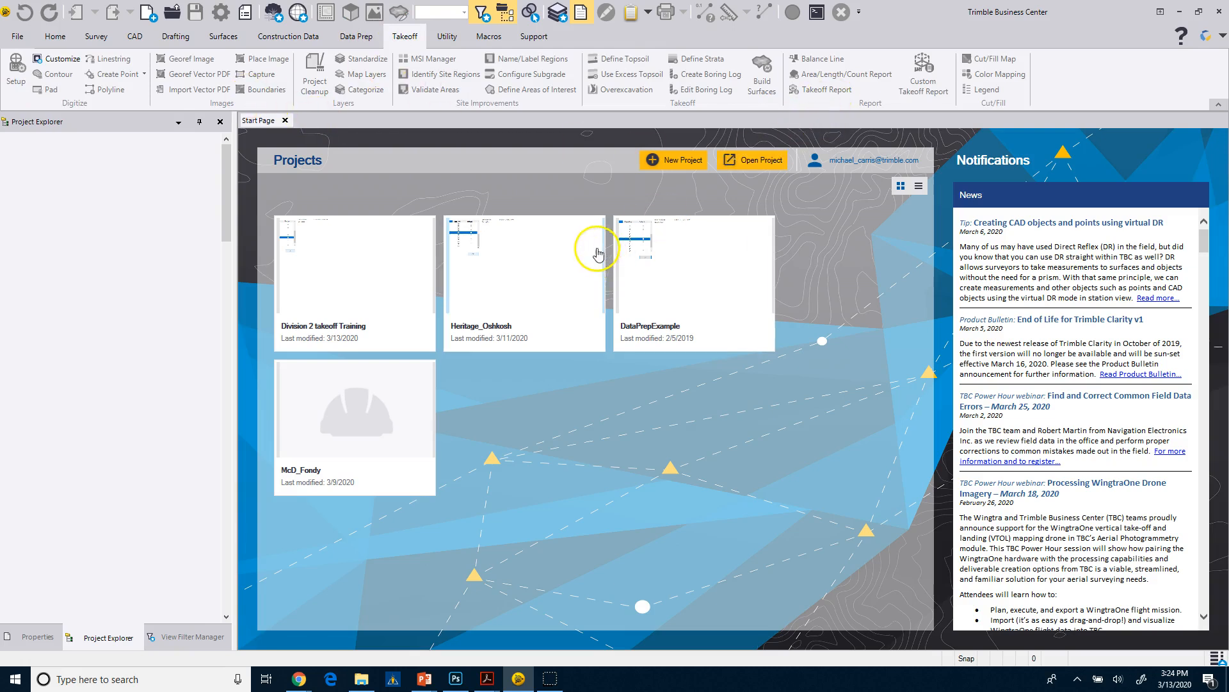
{"action": "mouse_move", "coordinate": [123, 190]}
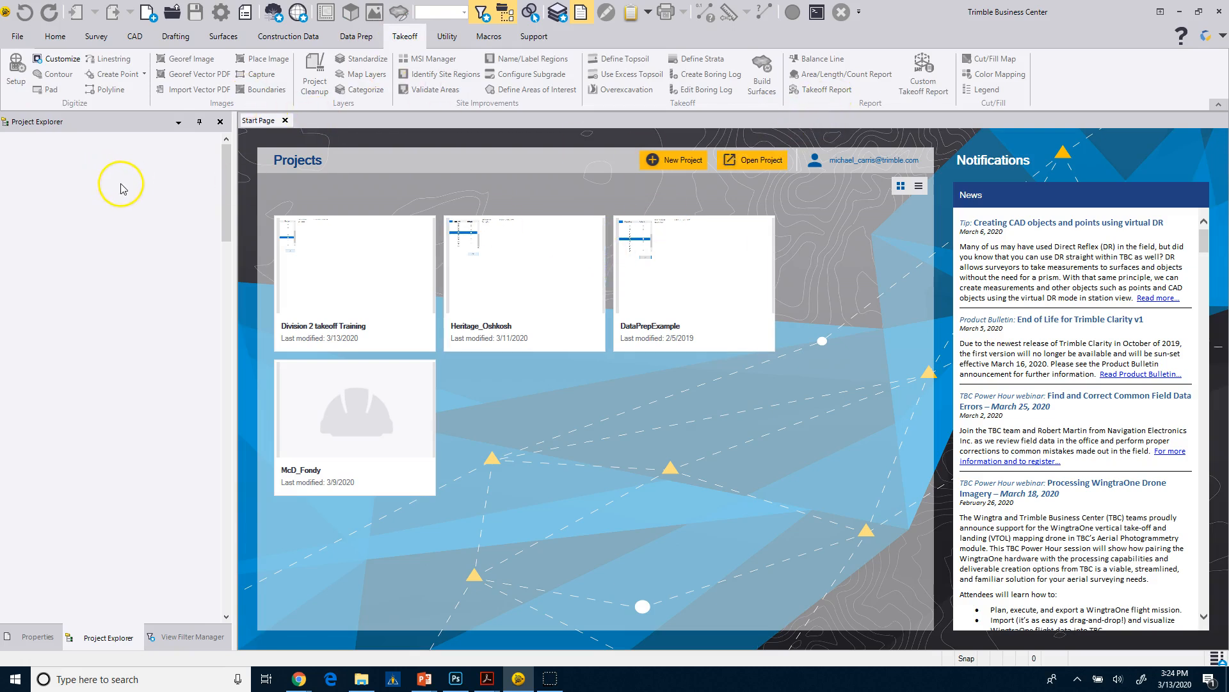
{"action": "mouse_move", "coordinate": [102, 156]}
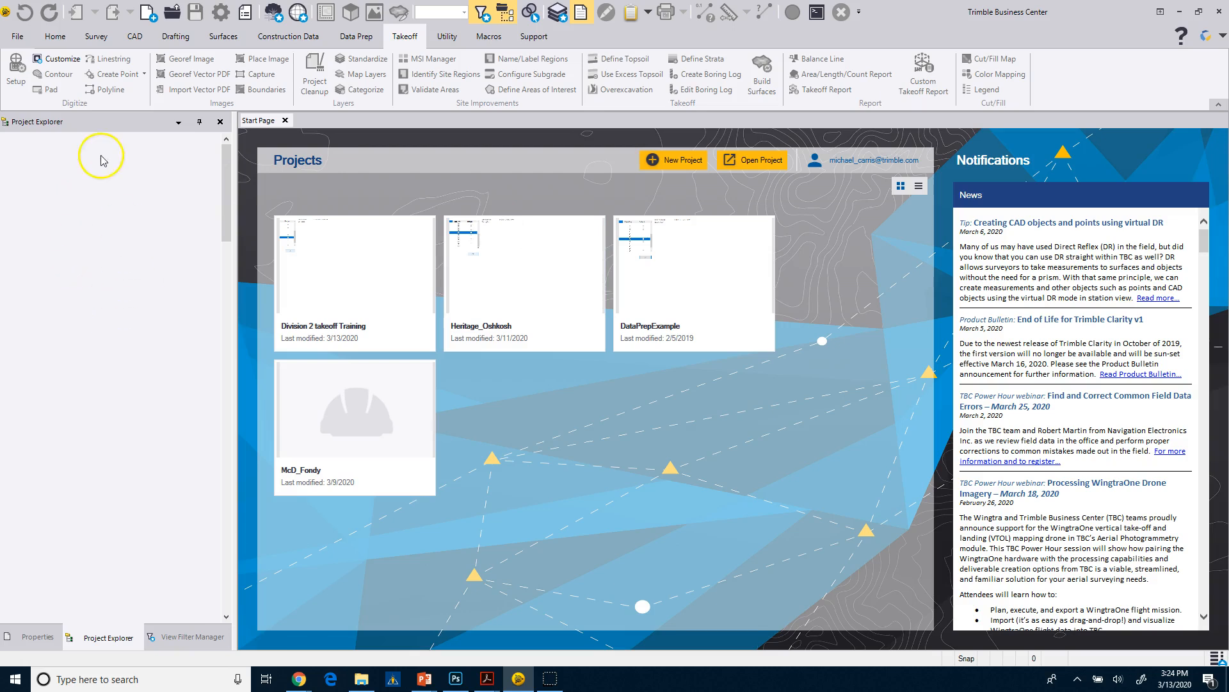
{"action": "mouse_move", "coordinate": [189, 641]}
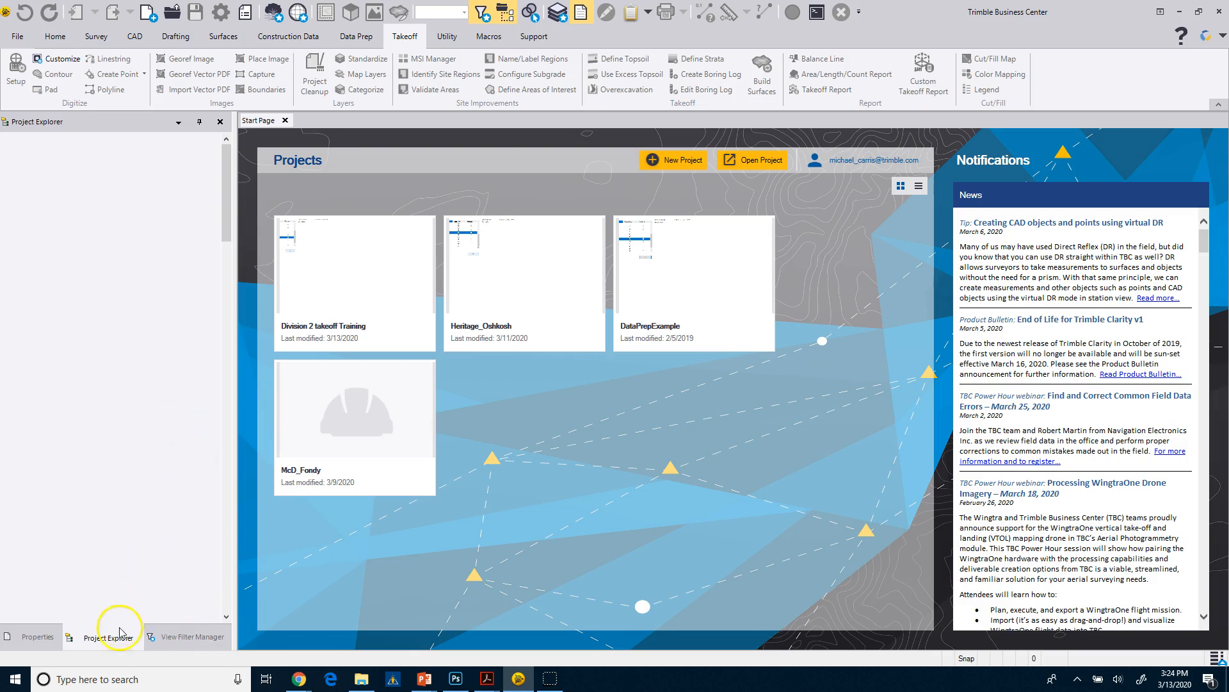
{"action": "mouse_move", "coordinate": [153, 571]}
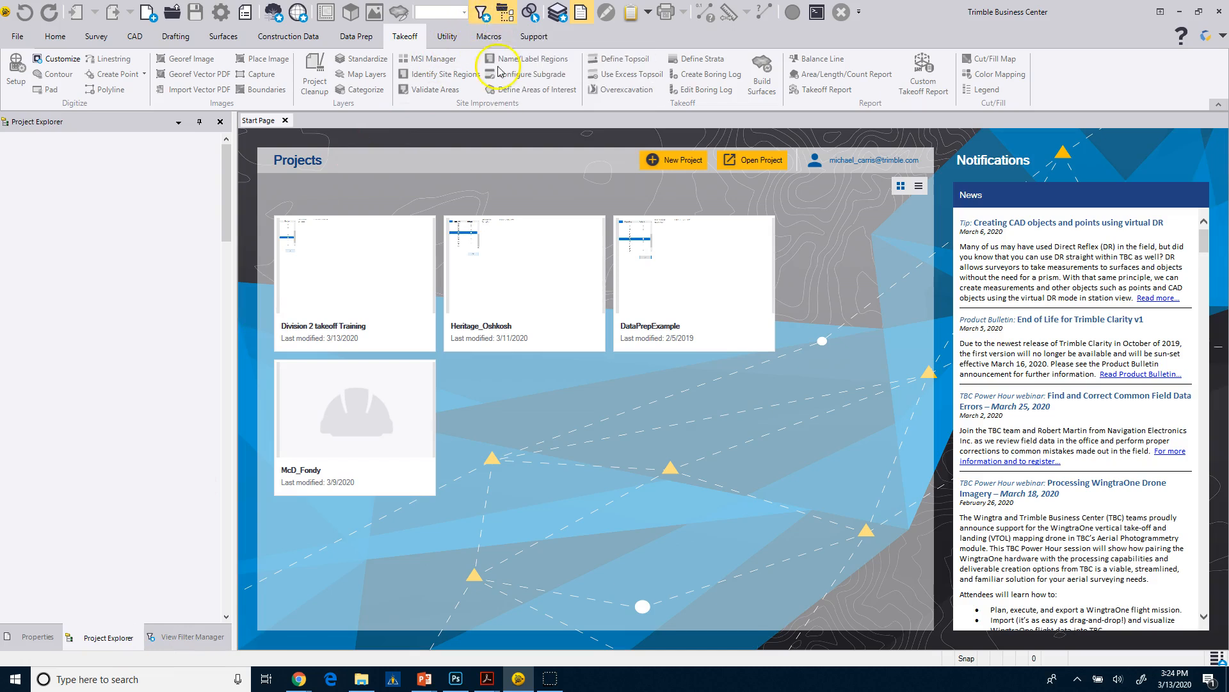
{"action": "mouse_move", "coordinate": [573, 14]}
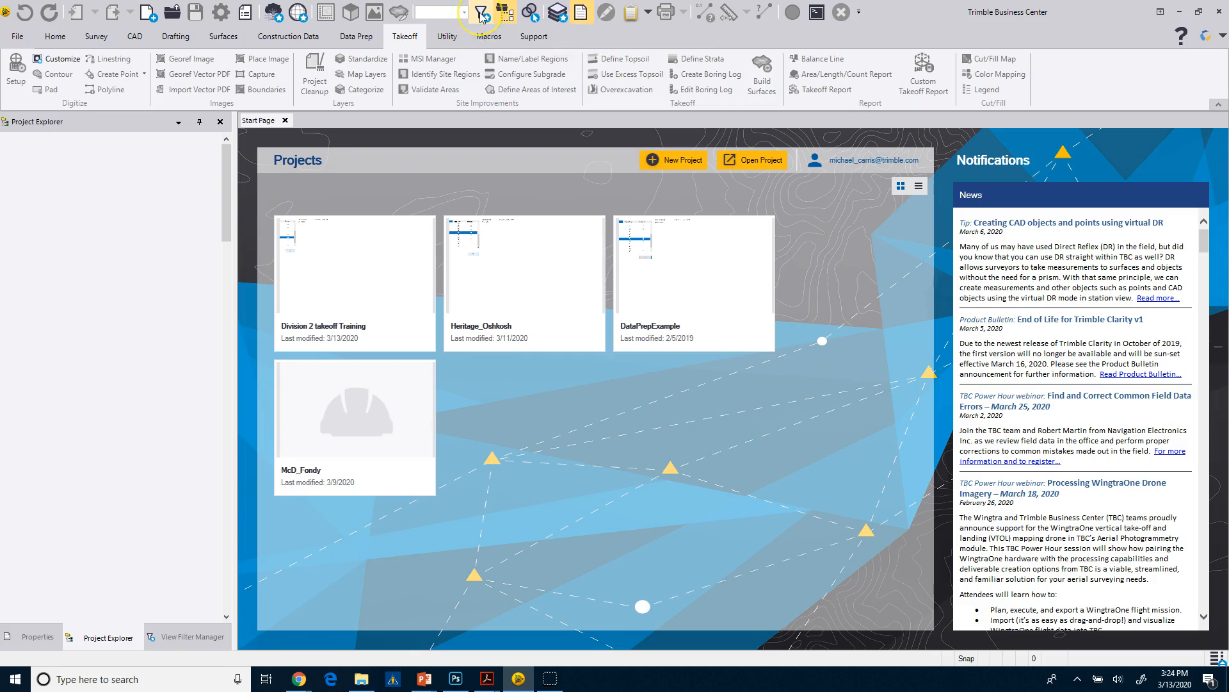
{"action": "left_click", "coordinate": [193, 637]}
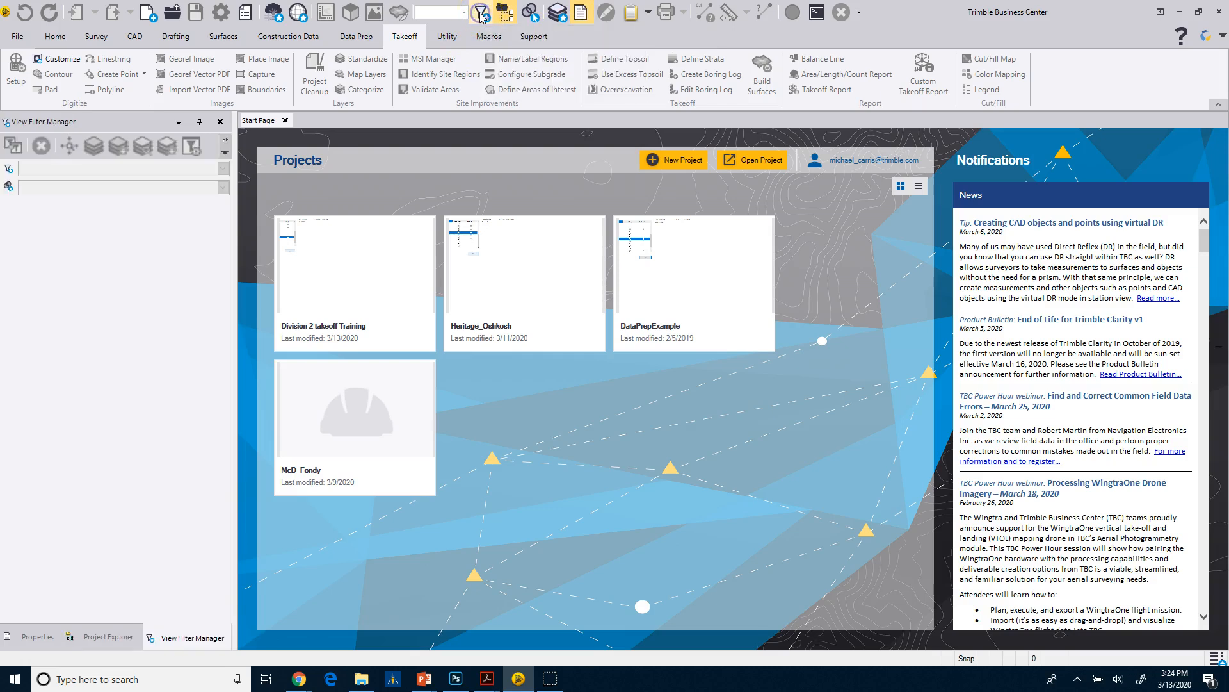
{"action": "left_click", "coordinate": [108, 637]}
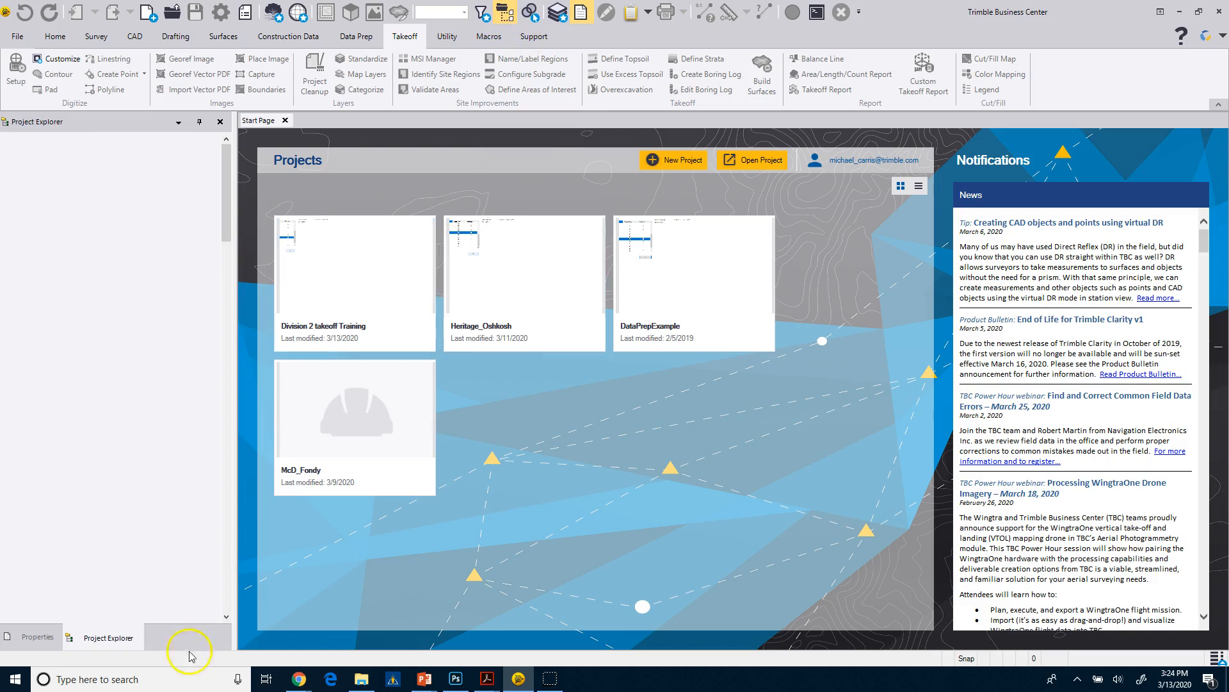
{"action": "mouse_move", "coordinate": [77, 648]}
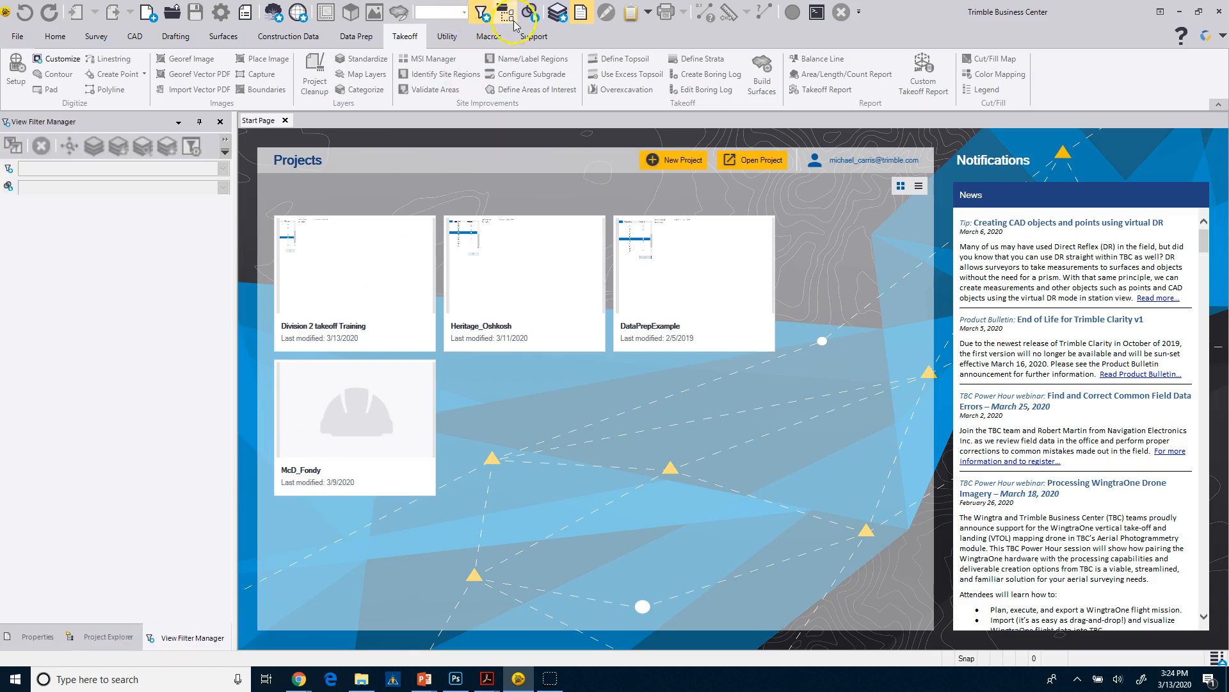
{"action": "left_click", "coordinate": [109, 638]}
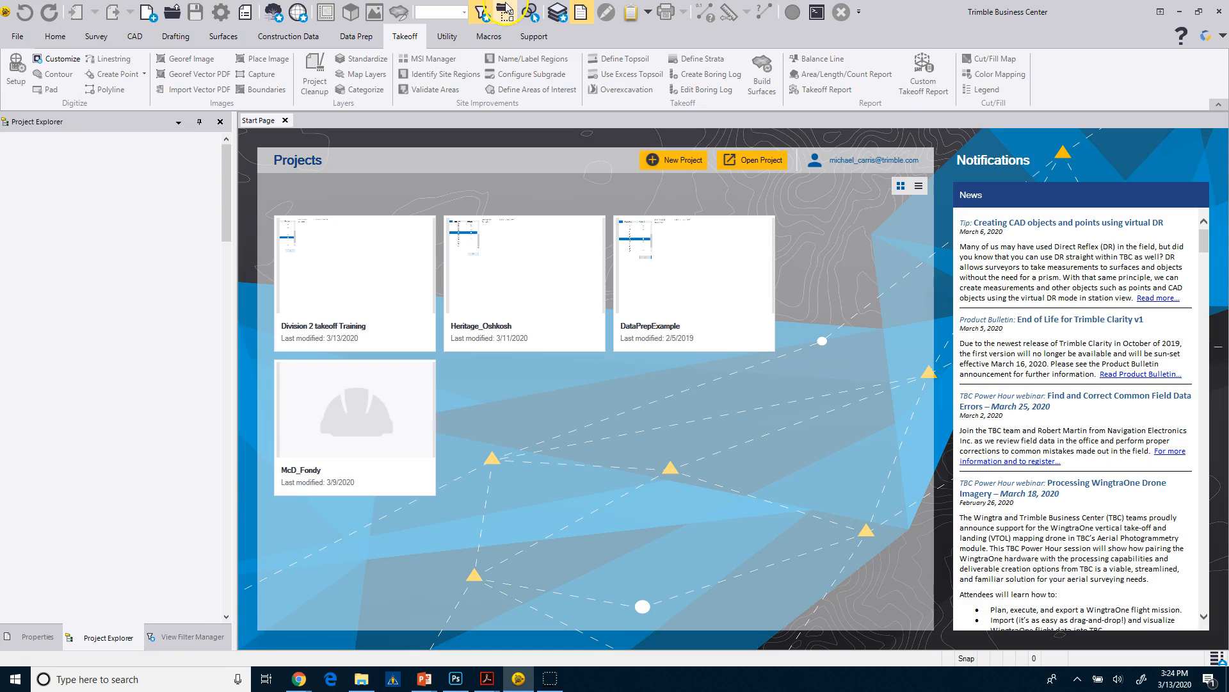
{"action": "left_click", "coordinate": [192, 636]}
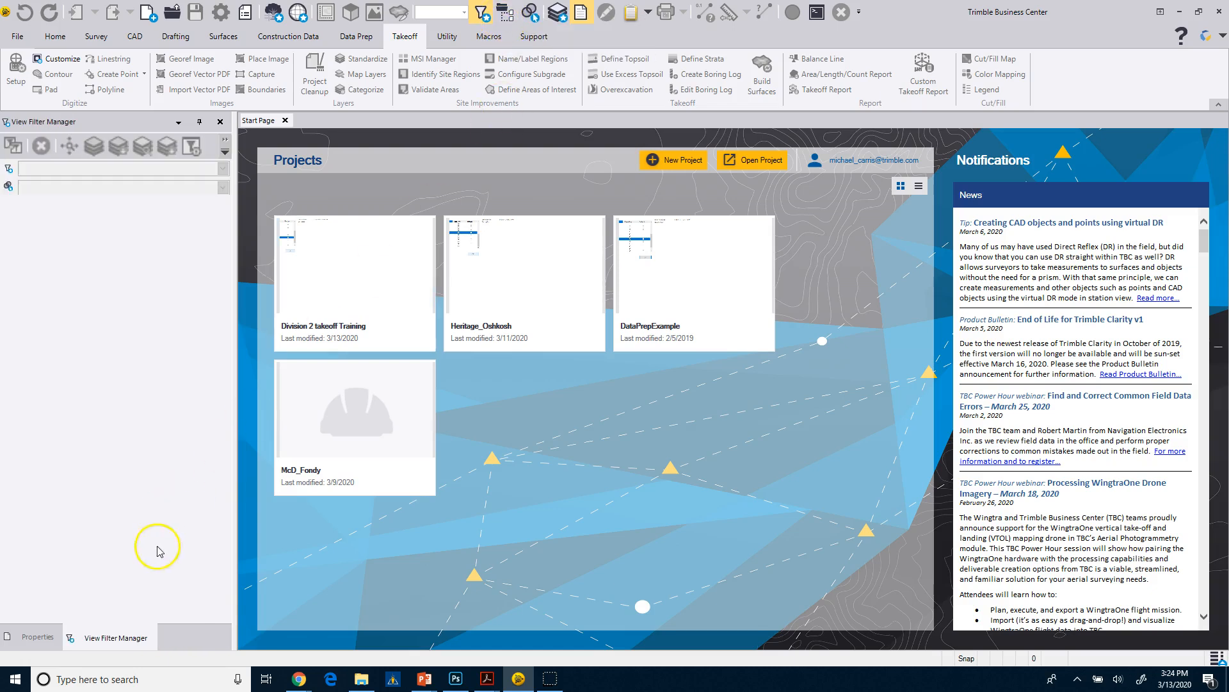
{"action": "mouse_move", "coordinate": [415, 151]}
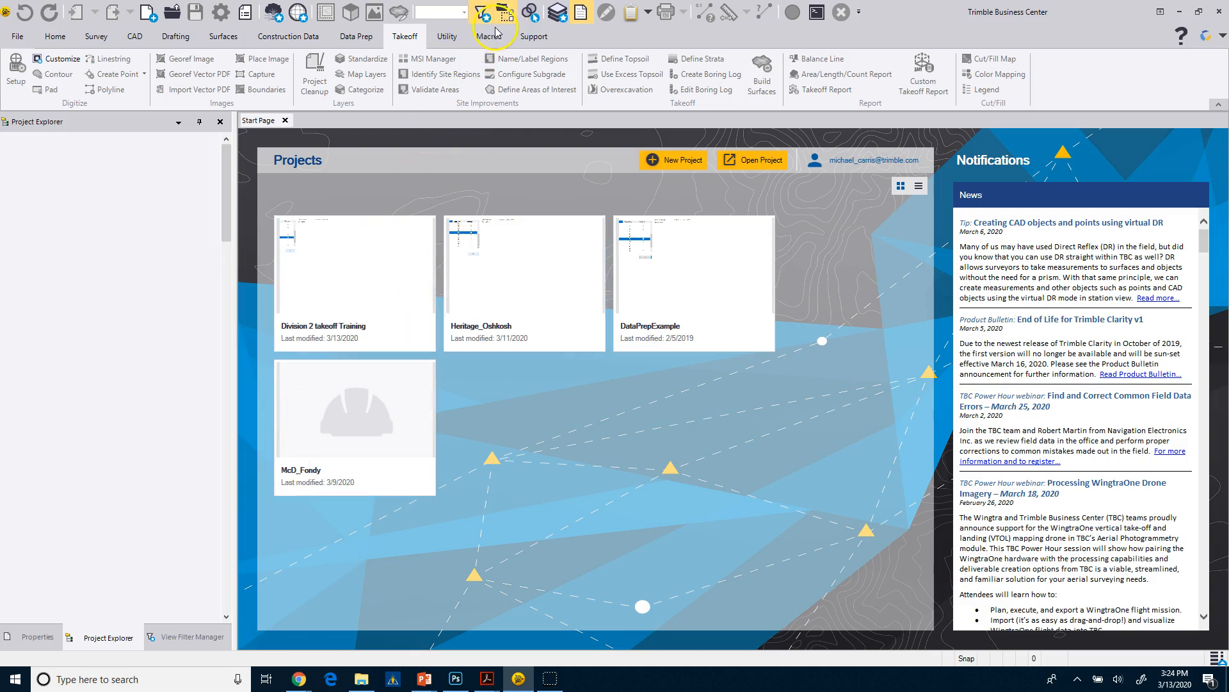
{"action": "mouse_move", "coordinate": [563, 73]}
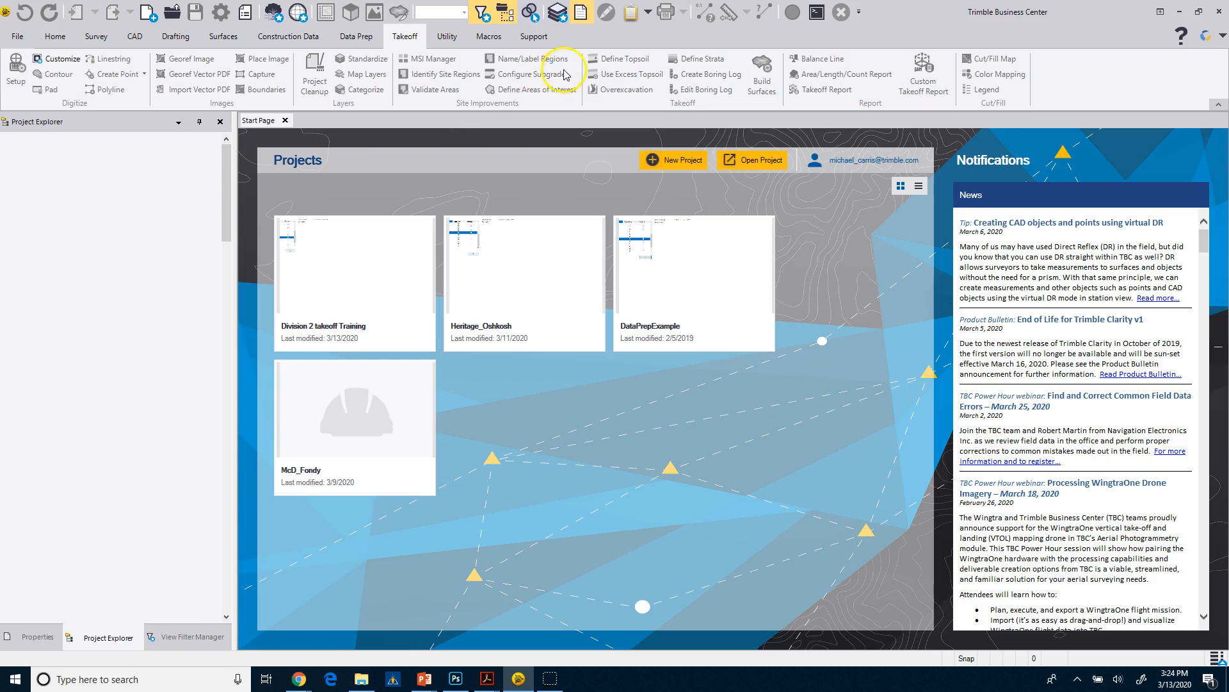
{"action": "mouse_move", "coordinate": [578, 12]}
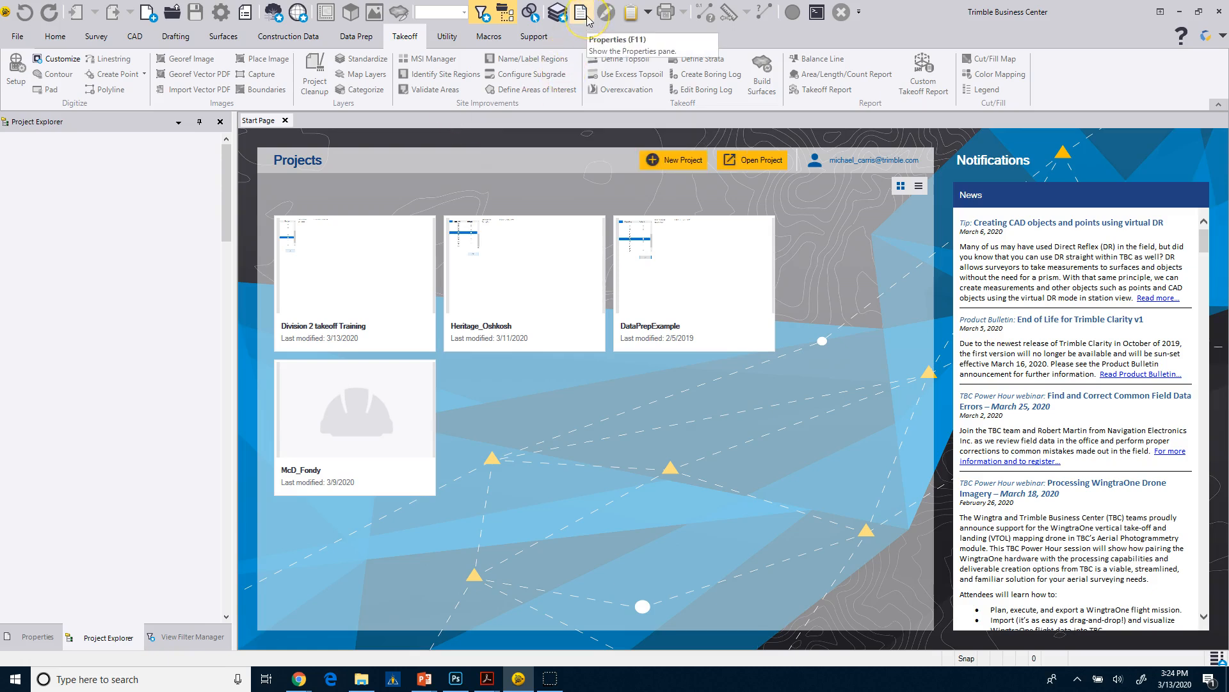
- Toggle Properties off and on, then dock it left with Project Explorer and View Filter Manager
{"action": "left_click", "coordinate": [579, 12]}
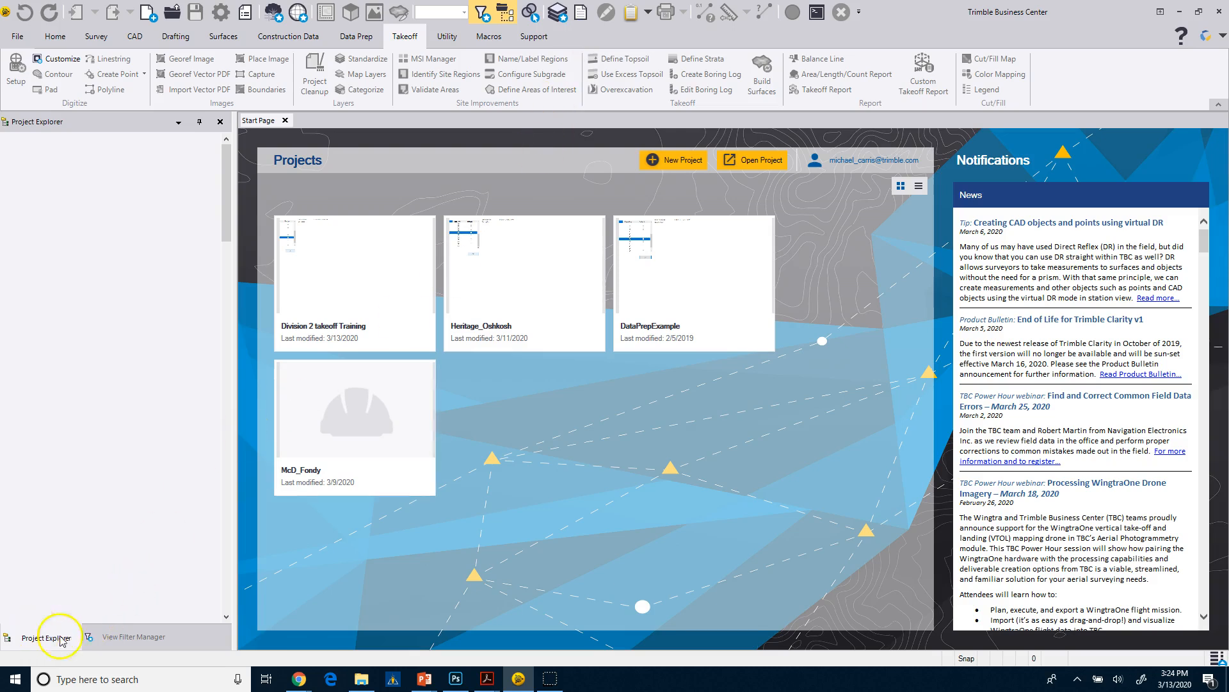
{"action": "left_click", "coordinate": [633, 12]}
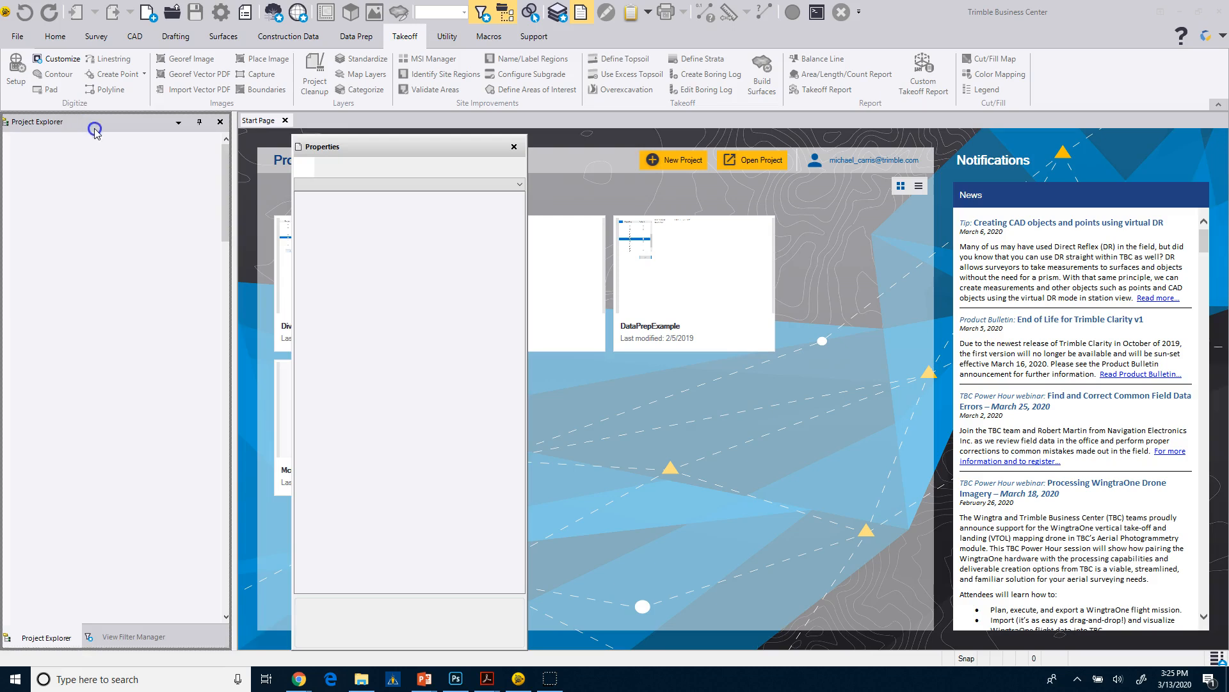
{"action": "mouse_move", "coordinate": [69, 125]}
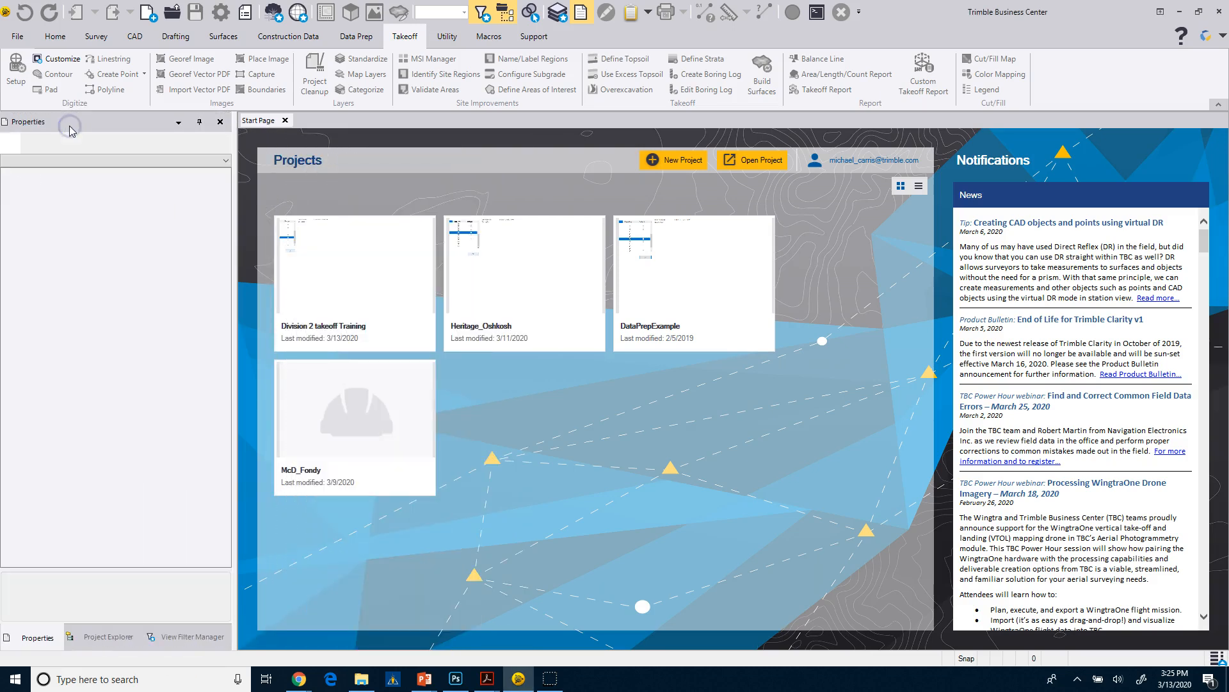
{"action": "left_click", "coordinate": [107, 636]}
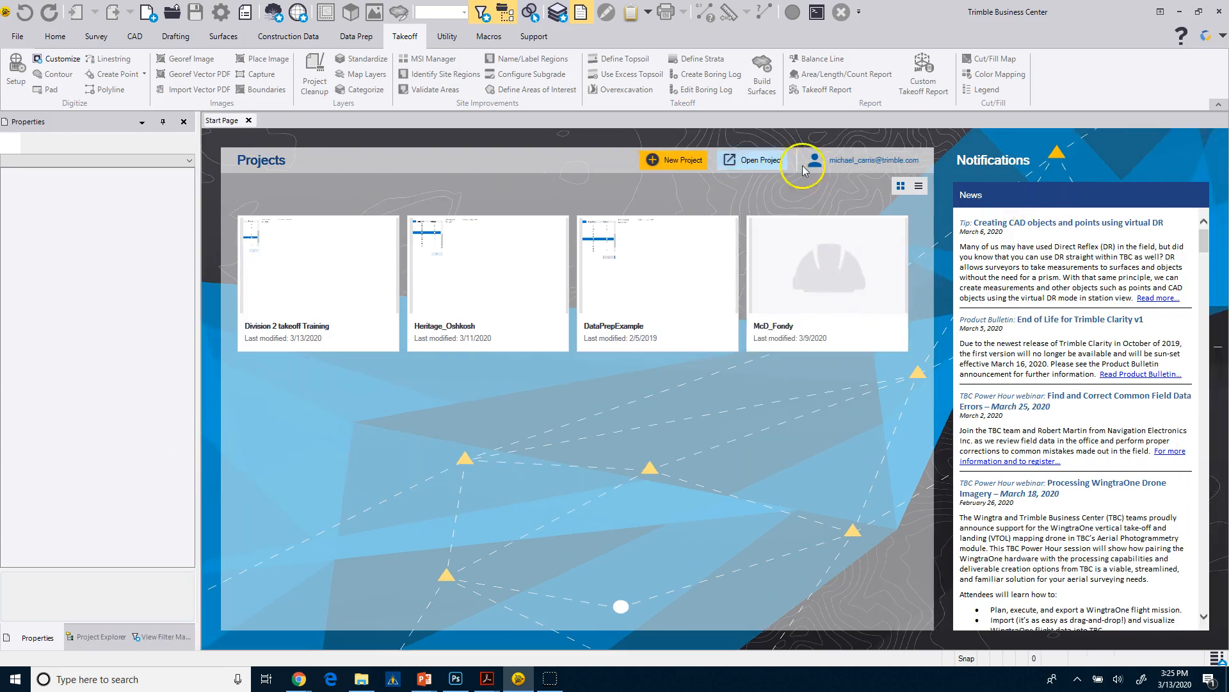
{"action": "mouse_move", "coordinate": [411, 495]}
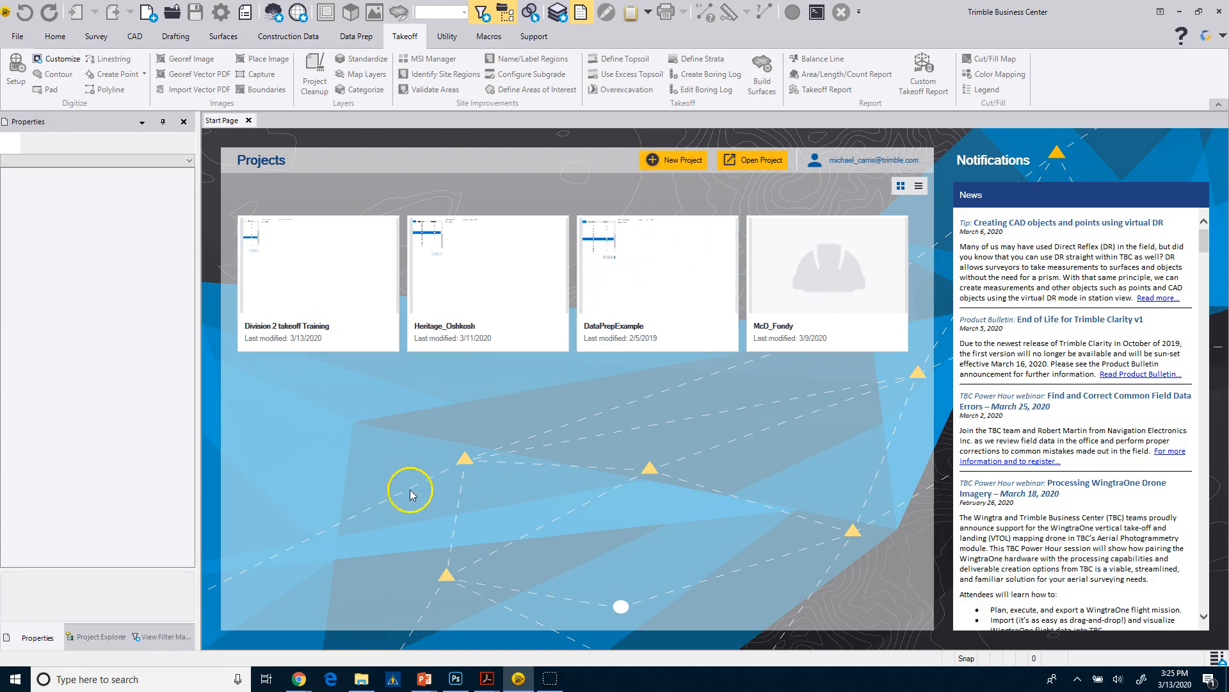
{"action": "mouse_move", "coordinate": [609, 221]}
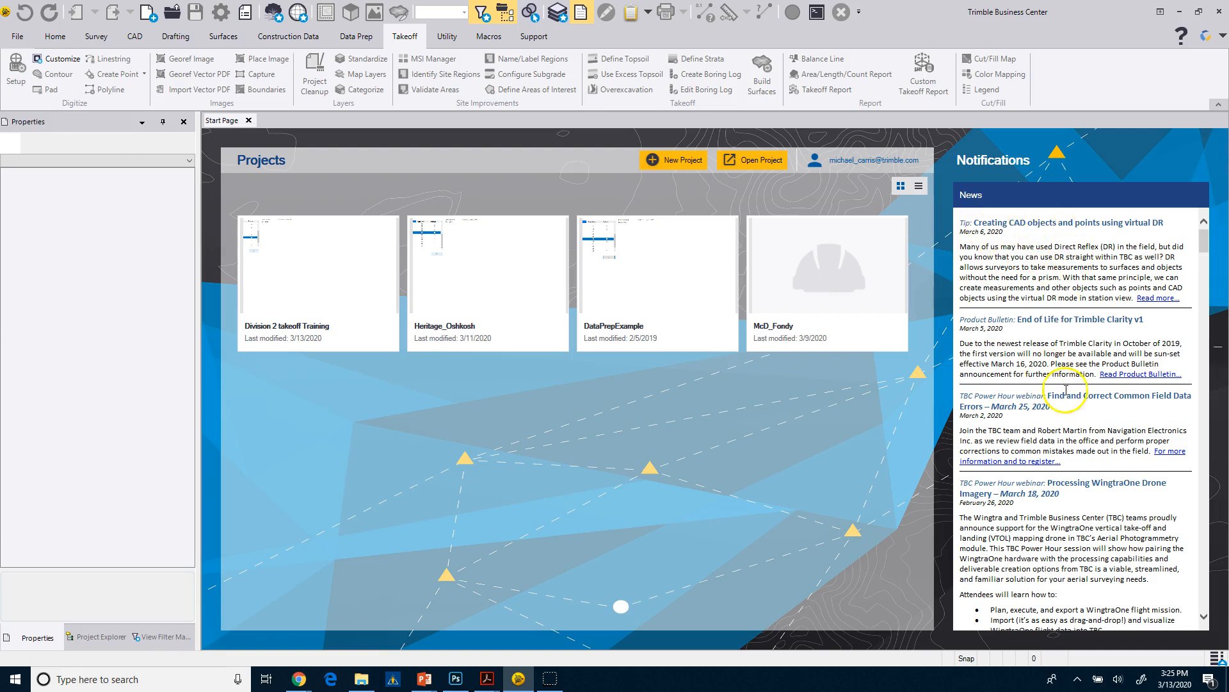
{"action": "mouse_move", "coordinate": [1081, 645]}
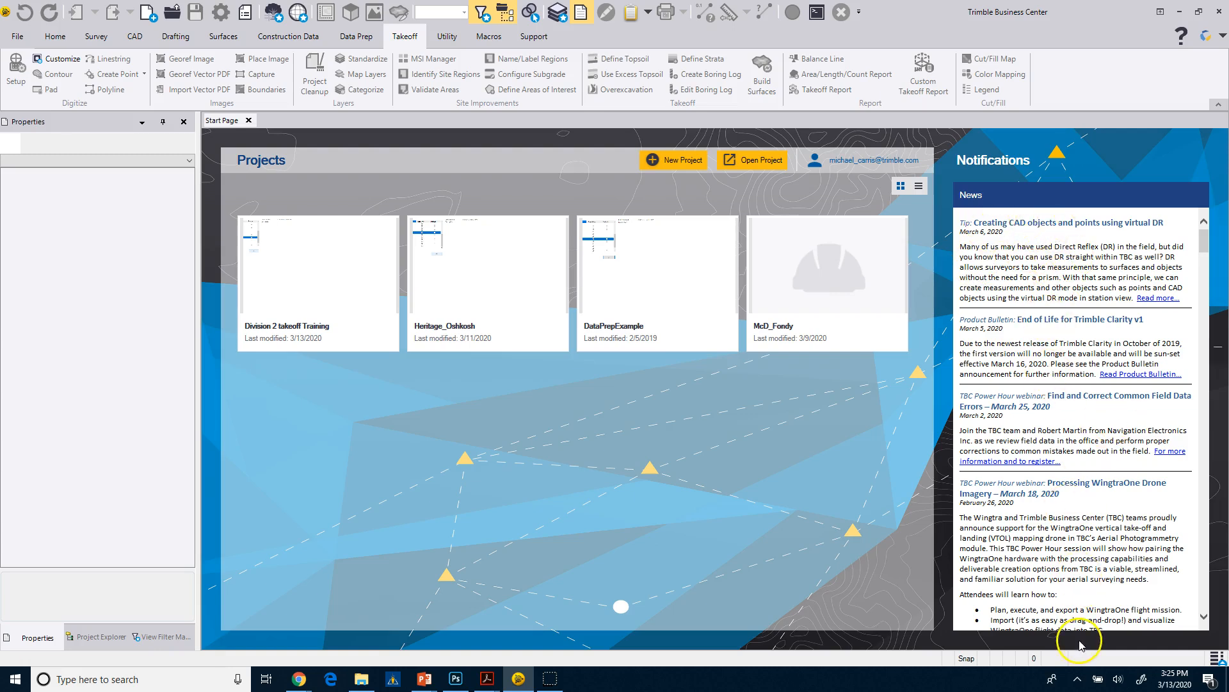
{"action": "mouse_move", "coordinate": [618, 305]}
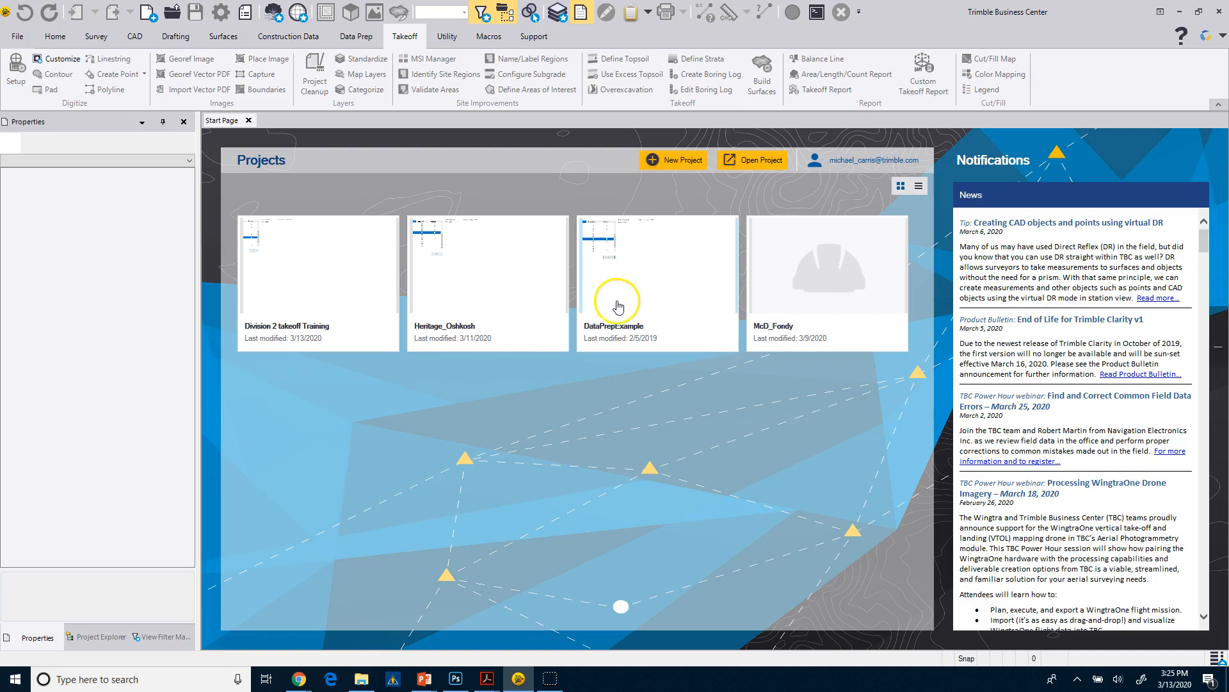
{"action": "mouse_move", "coordinate": [533, 338]}
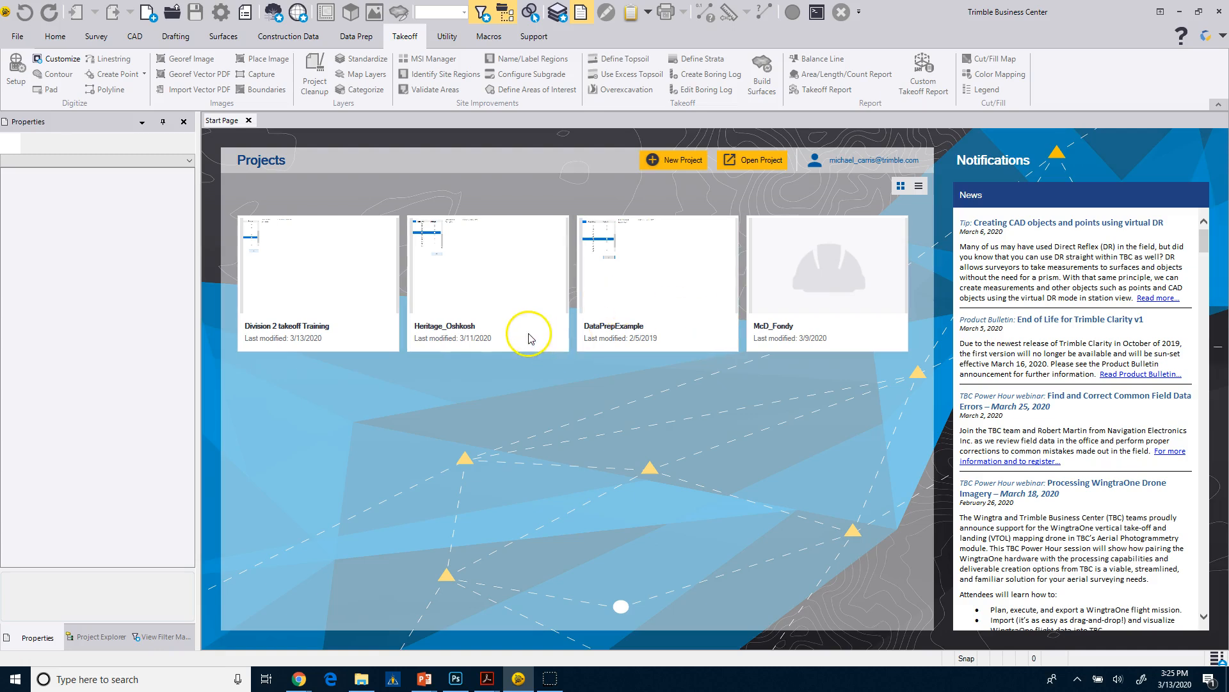
{"action": "mouse_move", "coordinate": [477, 459]}
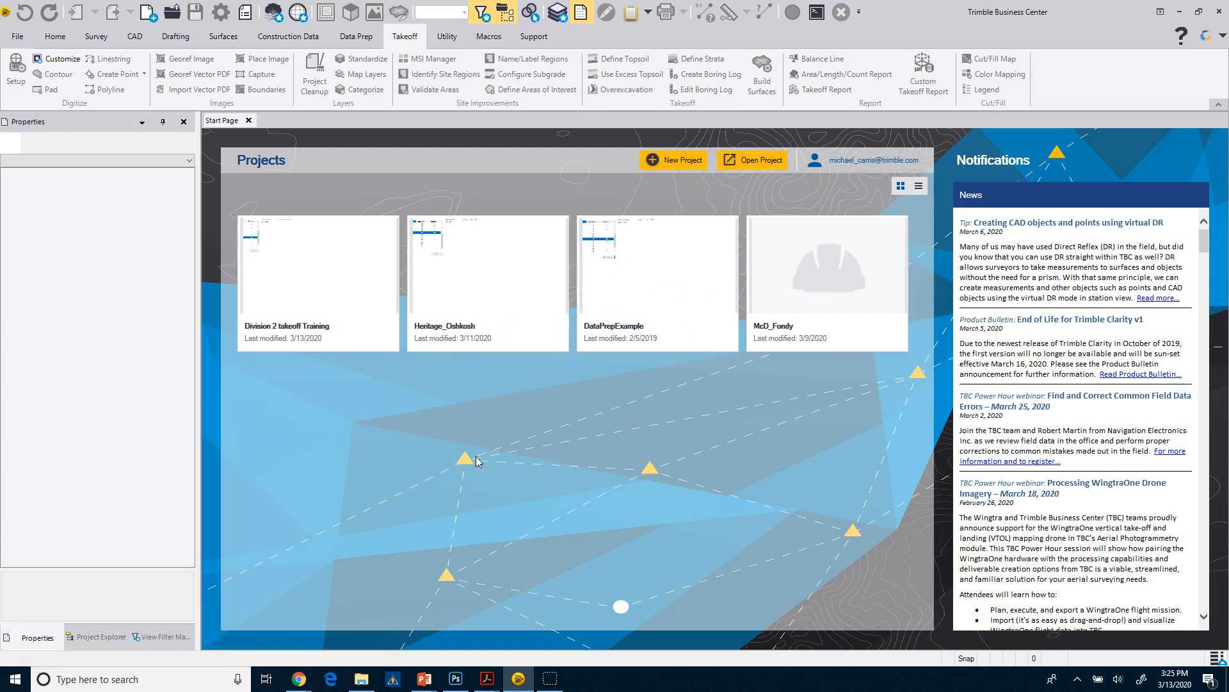